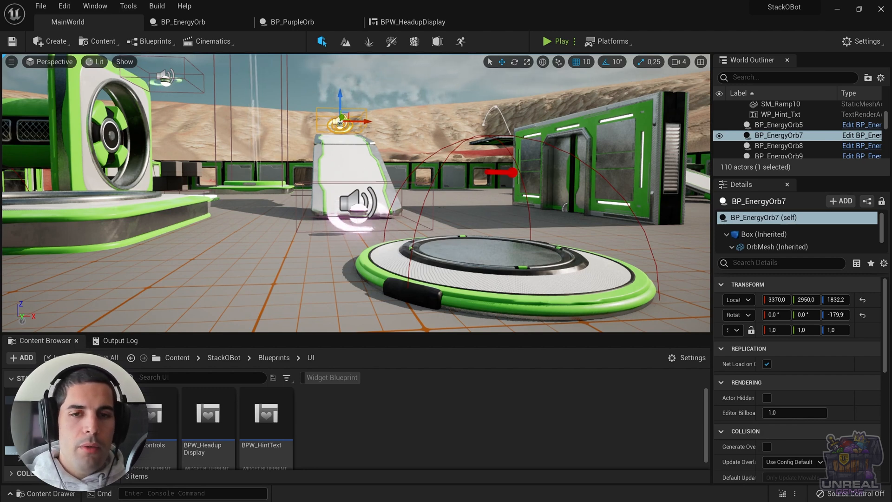
Select the BP_PurpleOrb actor to show its Actor Message "You found a purple Orb!".
{"action": "left_click", "coordinate": [775, 135]}
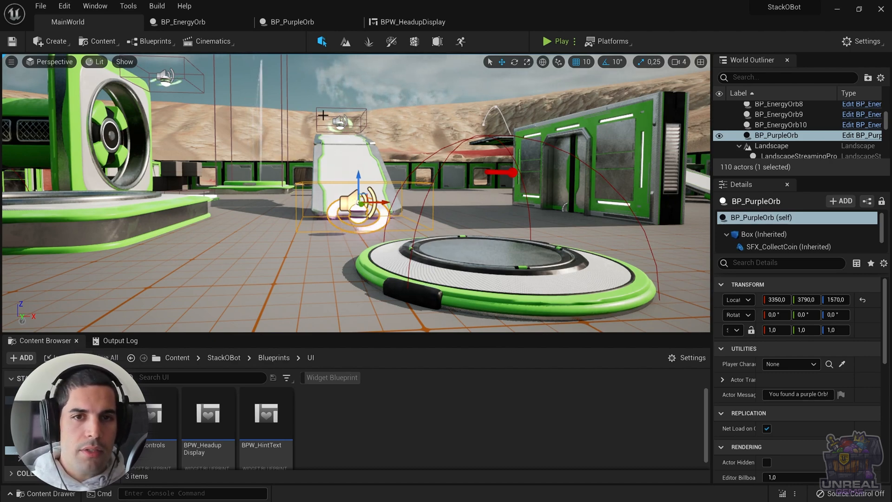
Switch from the BP_EnergyOrb tab to the BP_PurpleOrb Event Graph.
{"action": "left_click", "coordinate": [178, 23]}
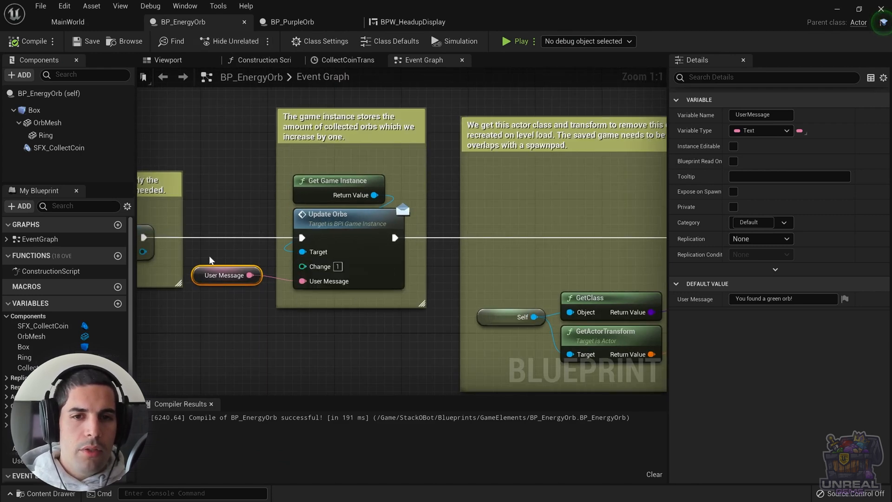
{"action": "mouse_move", "coordinate": [205, 29]}
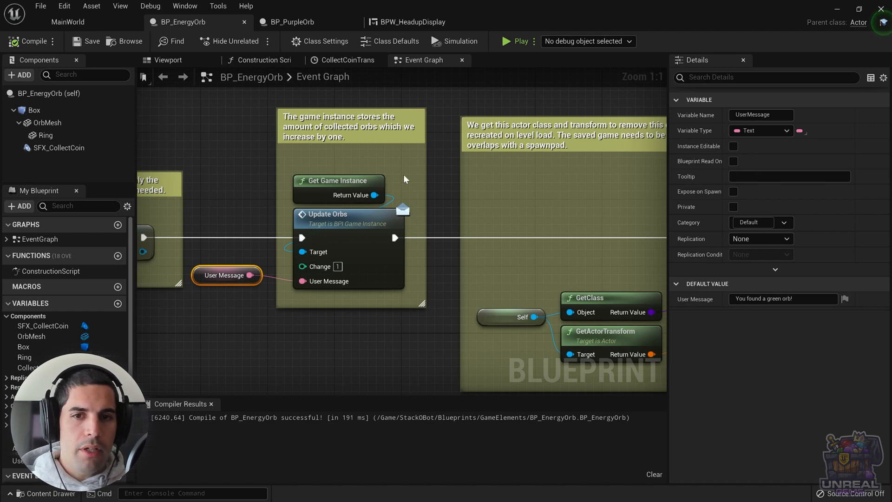
{"action": "mouse_move", "coordinate": [599, 278]}
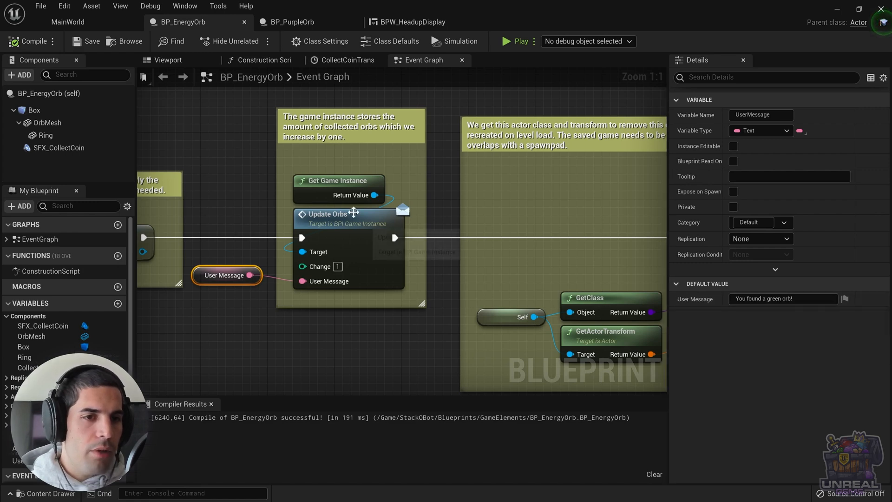
{"action": "left_click", "coordinate": [284, 22]}
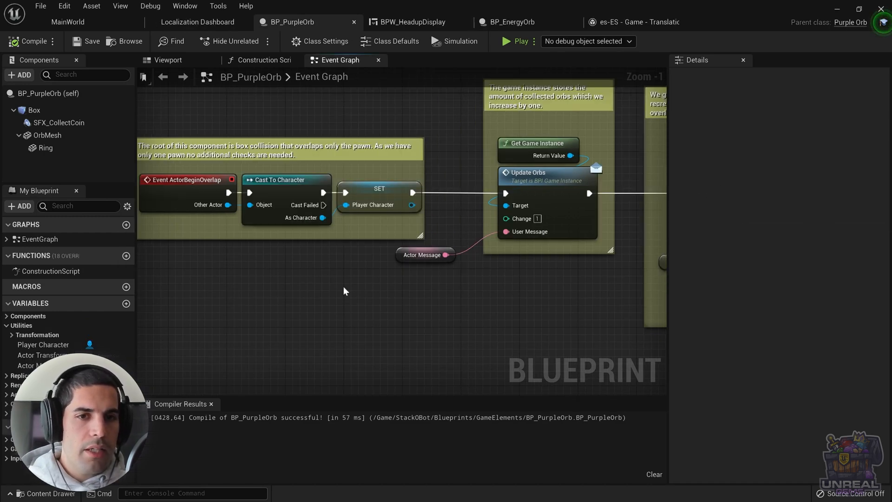
{"action": "left_click", "coordinate": [33, 365]}
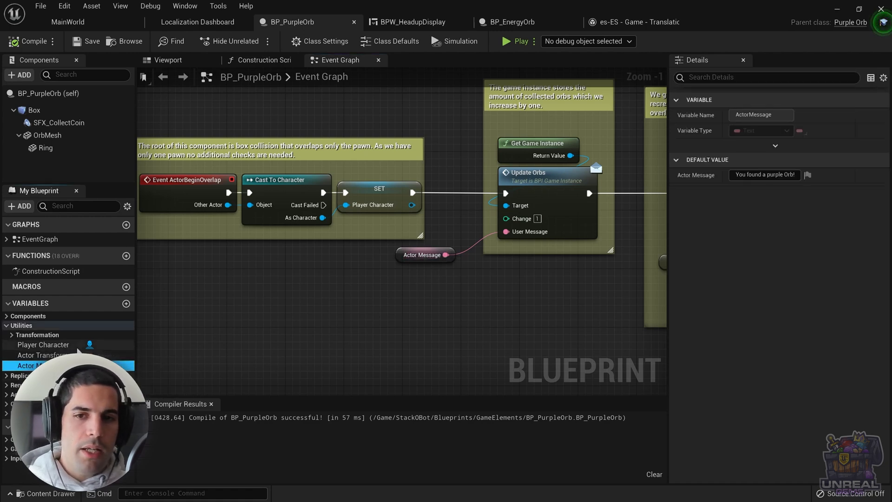
{"action": "mouse_move", "coordinate": [359, 311]}
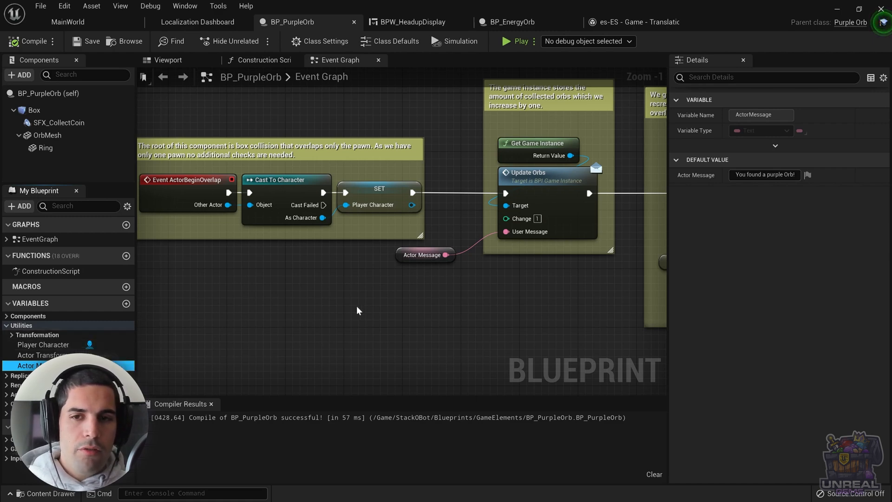
{"action": "left_click", "coordinate": [809, 175]}
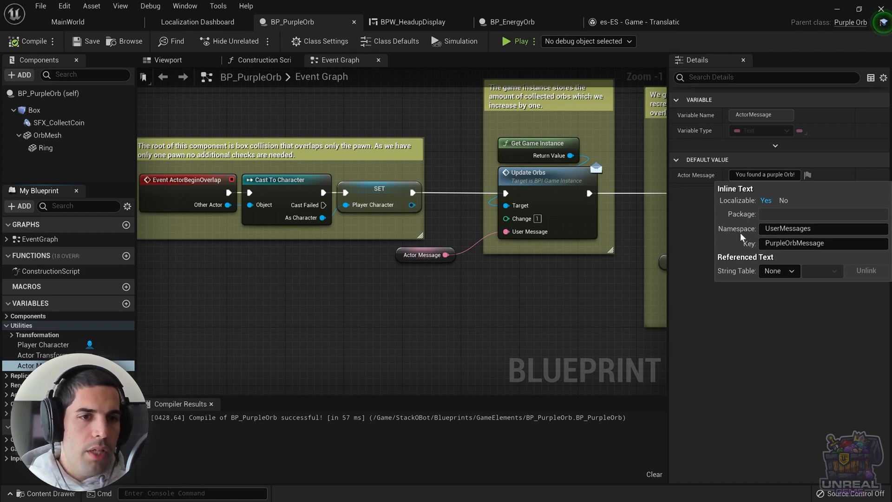
{"action": "mouse_move", "coordinate": [741, 238]}
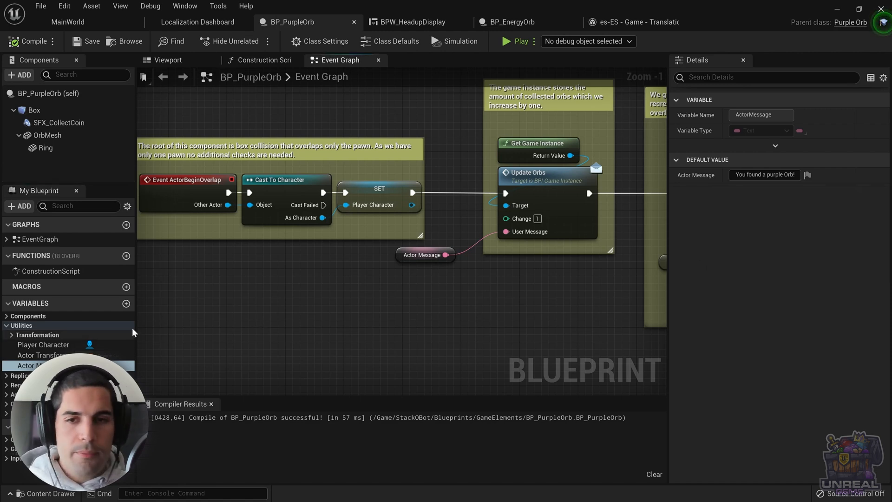
{"action": "left_click", "coordinate": [126, 206]}
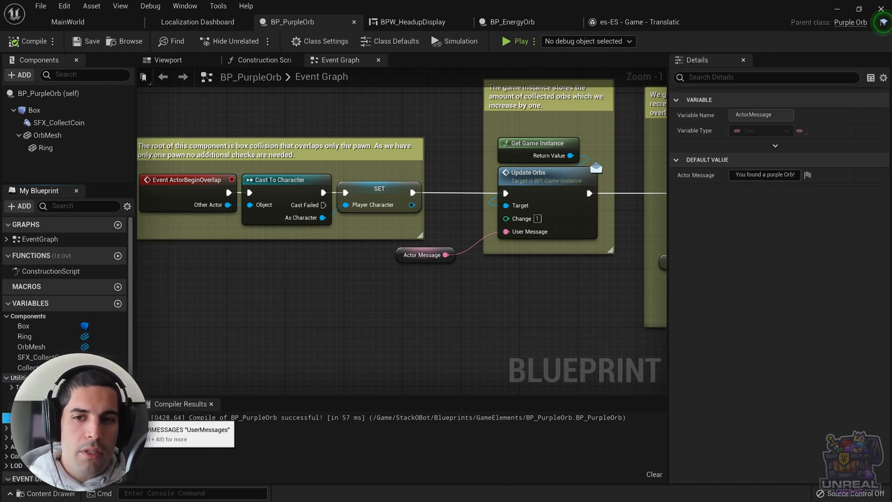
{"action": "mouse_move", "coordinate": [295, 281]}
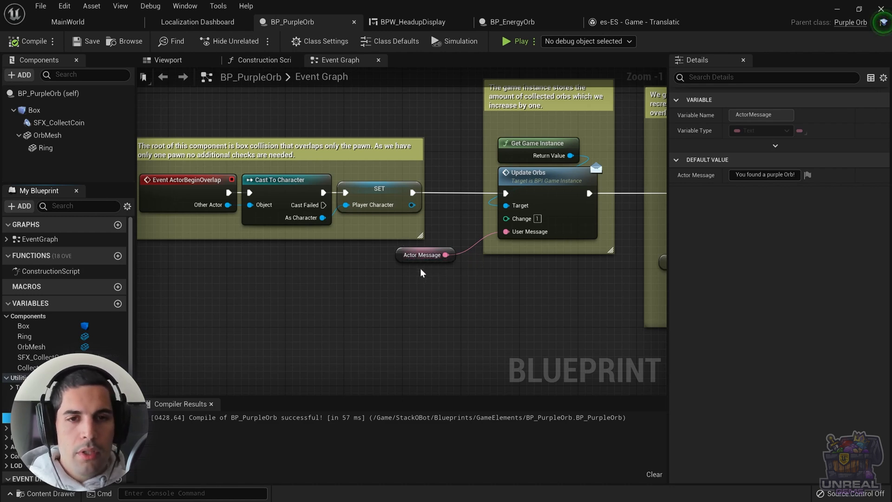
{"action": "mouse_move", "coordinate": [430, 248]}
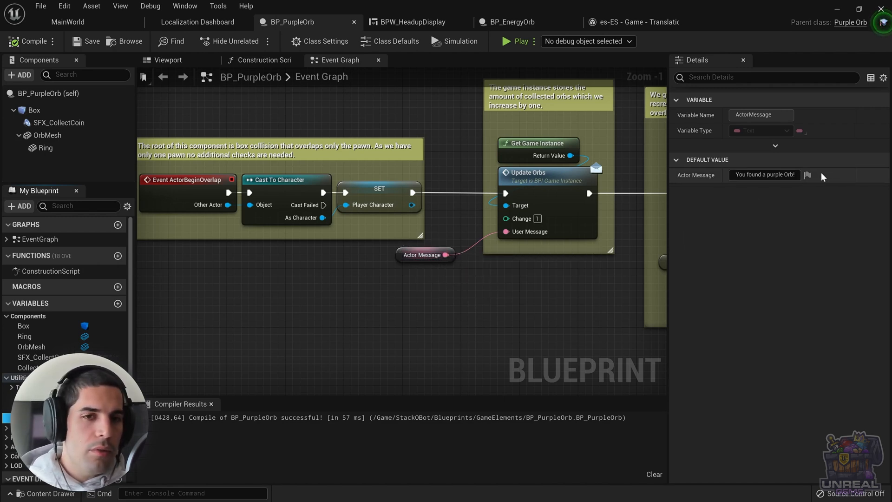
{"action": "left_click", "coordinate": [808, 175]}
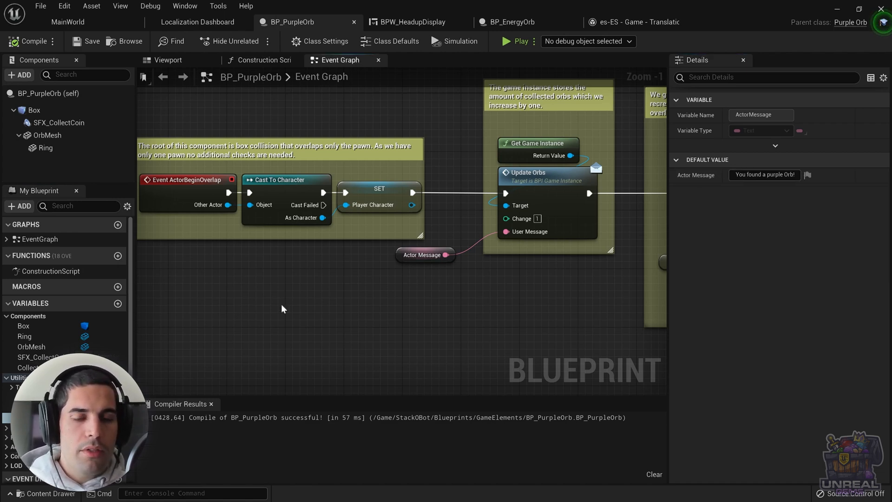
{"action": "mouse_move", "coordinate": [591, 162]}
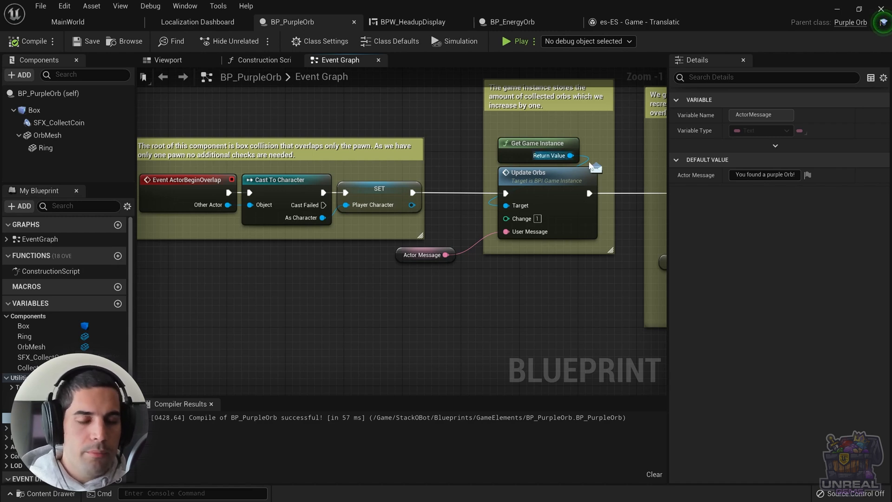
{"action": "mouse_move", "coordinate": [537, 143]}
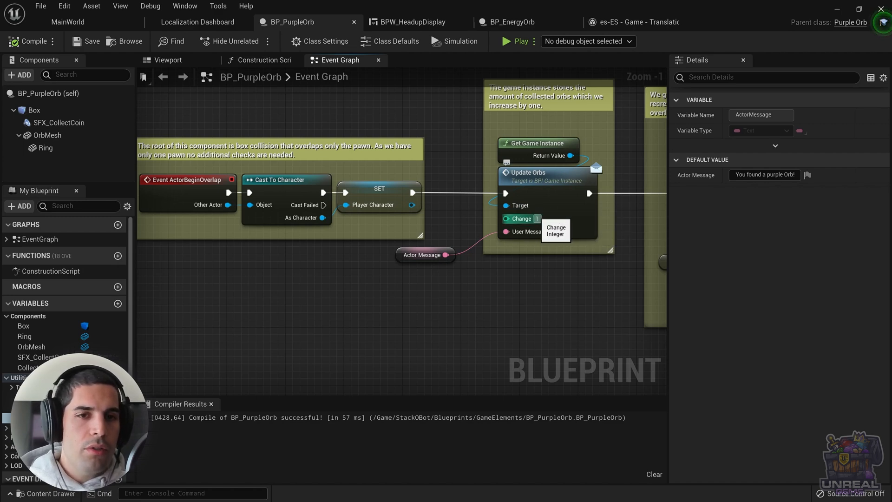
{"action": "mouse_move", "coordinate": [534, 225]}
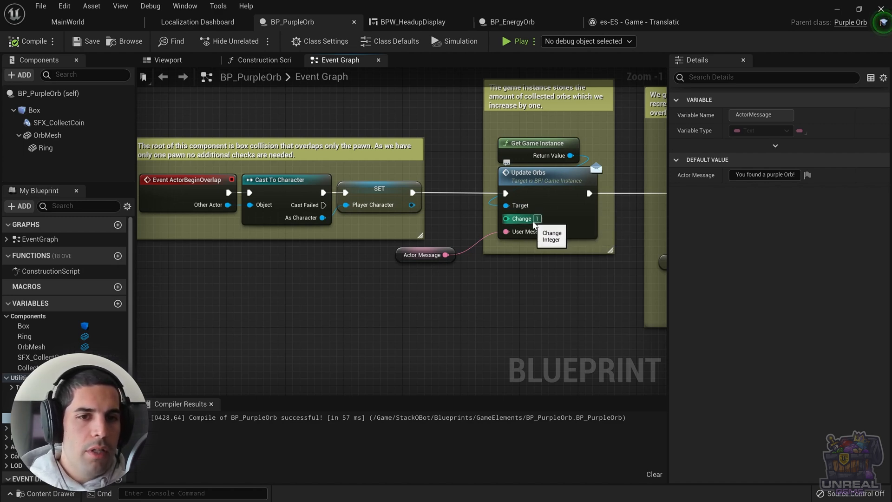
{"action": "mouse_move", "coordinate": [463, 224]}
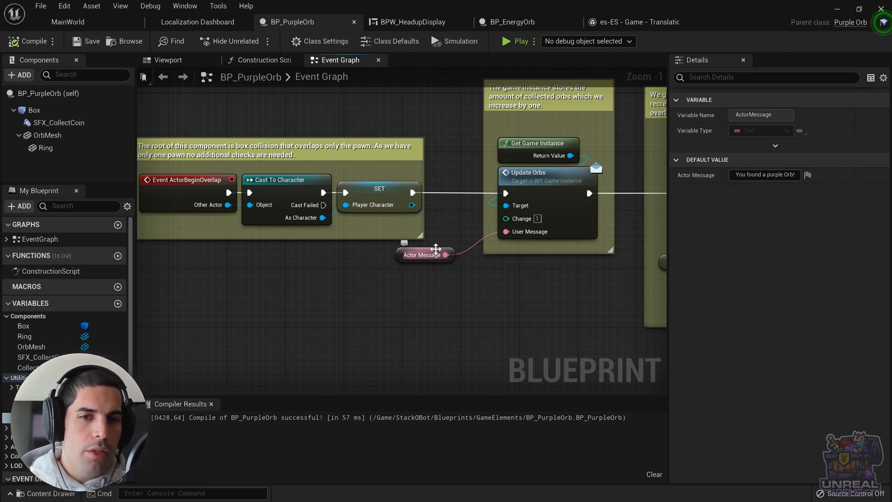
{"action": "mouse_move", "coordinate": [396, 255]}
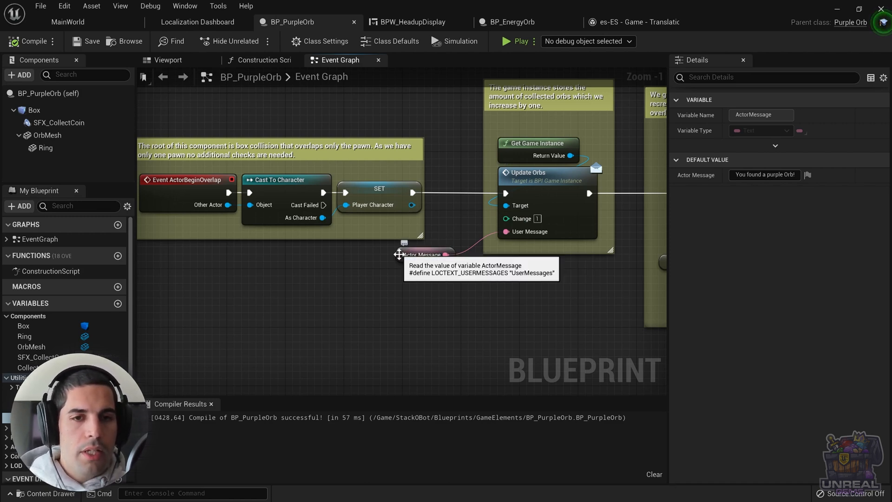
{"action": "mouse_move", "coordinate": [281, 294]}
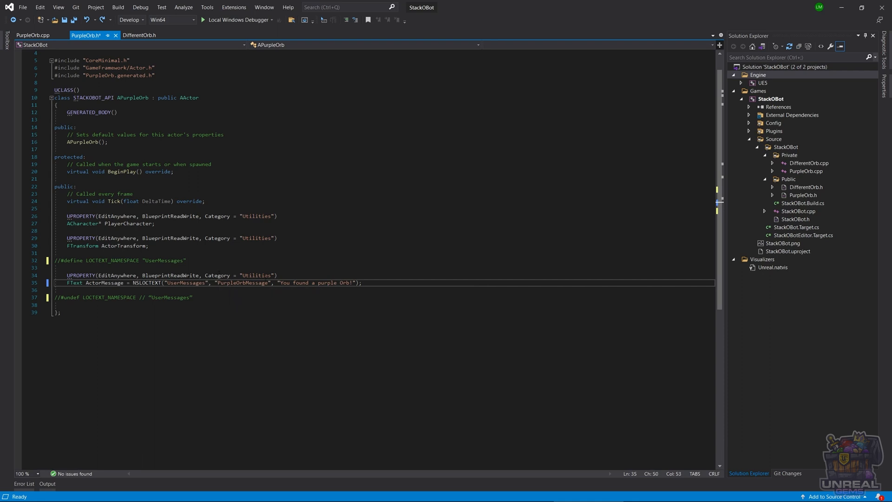
{"action": "mouse_move", "coordinate": [243, 282]}
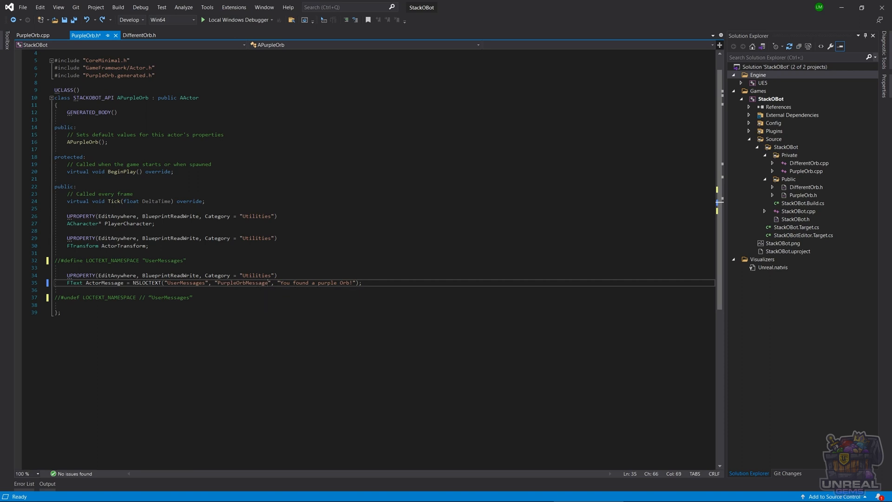
{"action": "mouse_move", "coordinate": [244, 283]}
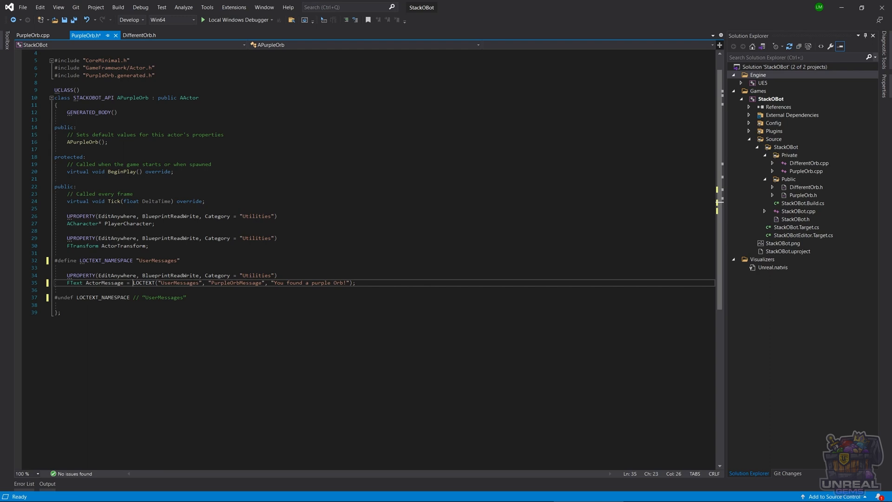
Drop the "UserMessages" argument so ActorMessage reads LOCTEXT("PurpleOrbMessage", "You found a purple Orb!").
{"action": "double_click", "coordinate": [193, 282]}
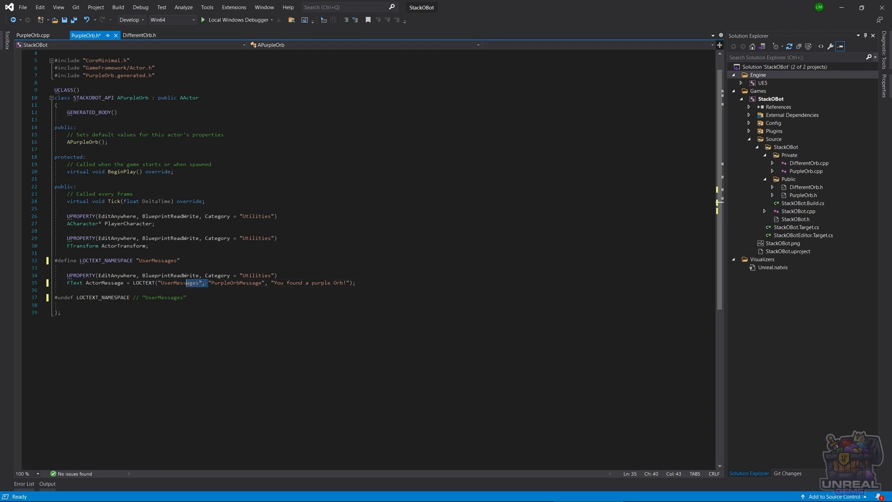
{"action": "double_click", "coordinate": [180, 283]}
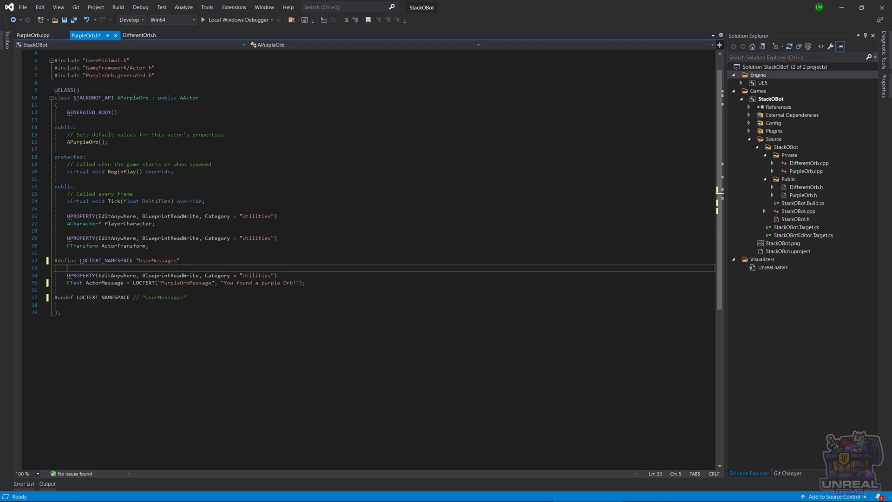
{"action": "type", "text": "NSLOCTEXT(\"UserMessages\","}
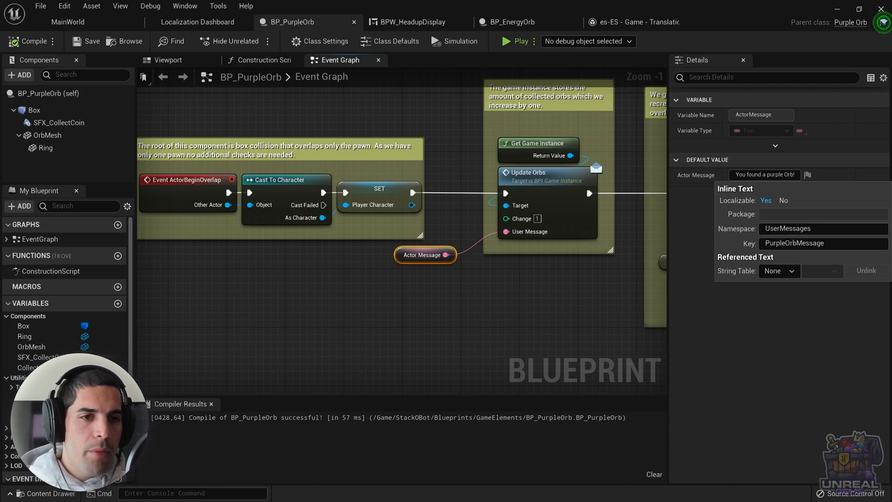
{"action": "left_click", "coordinate": [198, 23]}
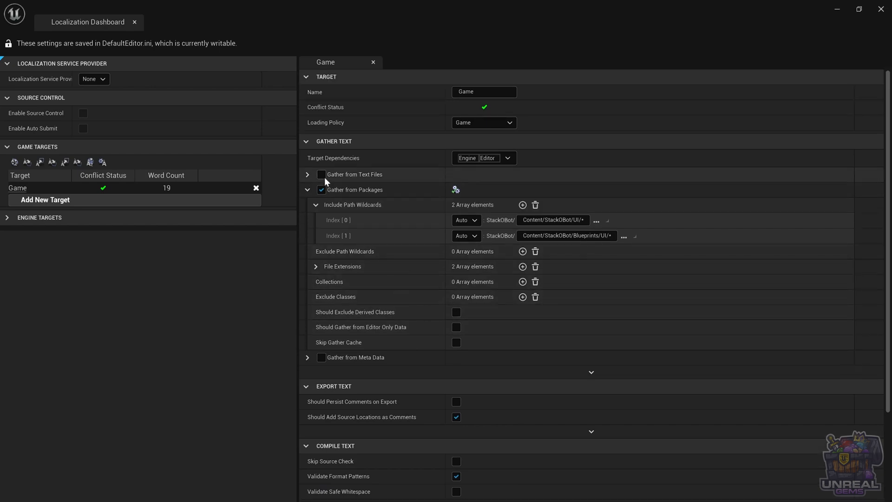
Enable Gather from Text Files for the Game target and show its h/cpp/ini extensions.
{"action": "left_click", "coordinate": [322, 175]}
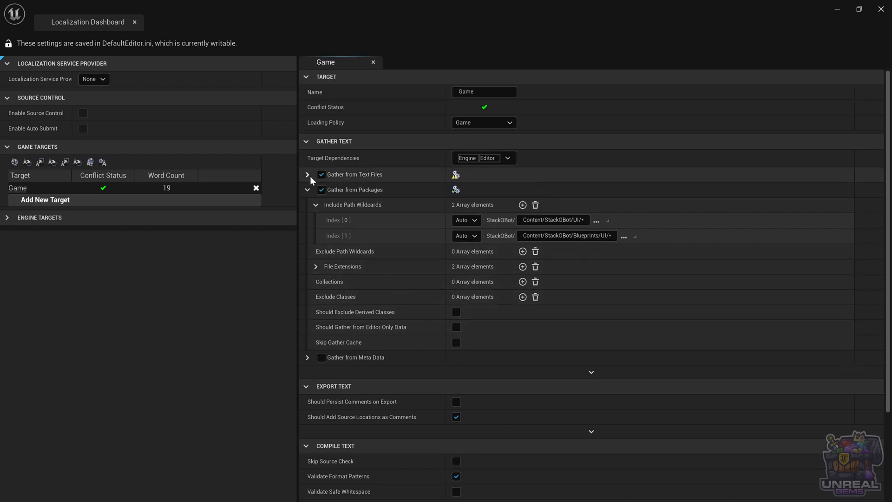
{"action": "left_click", "coordinate": [308, 175]}
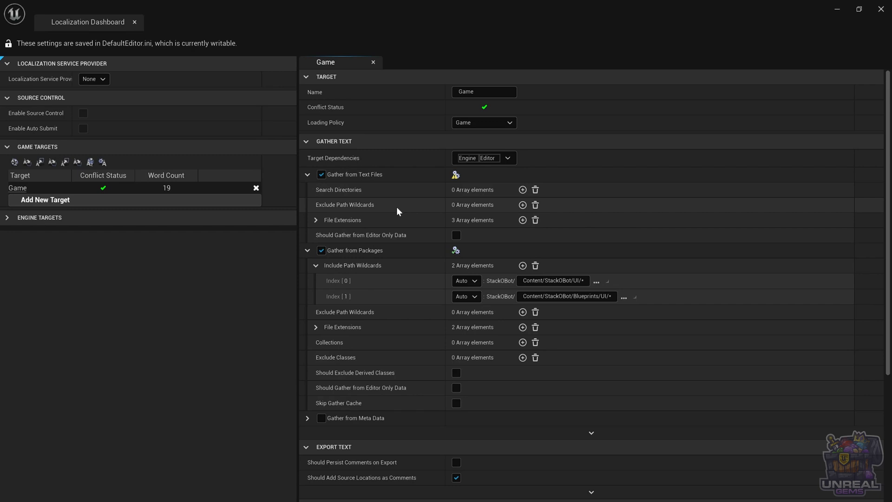
{"action": "mouse_move", "coordinate": [393, 200]}
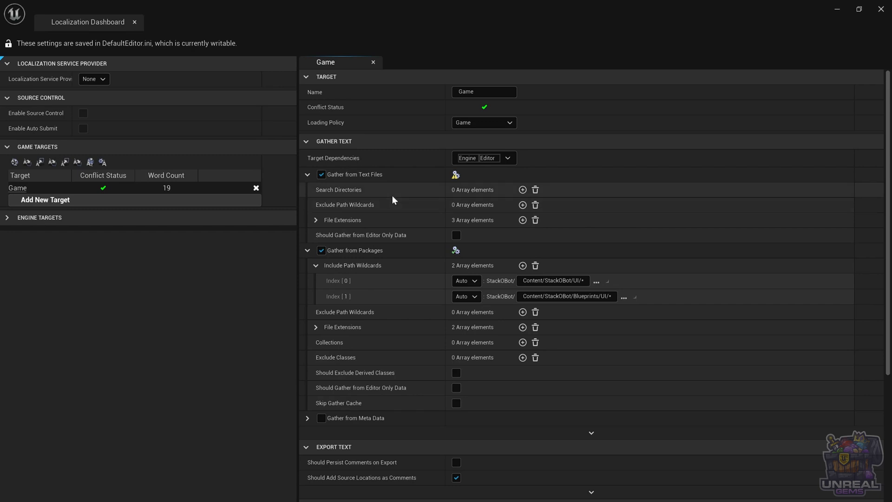
{"action": "mouse_move", "coordinate": [481, 193]}
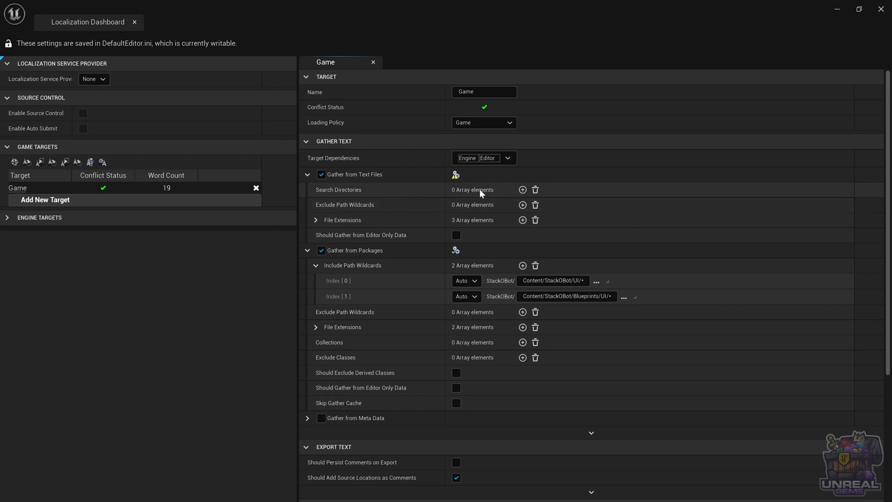
{"action": "mouse_move", "coordinate": [522, 189]}
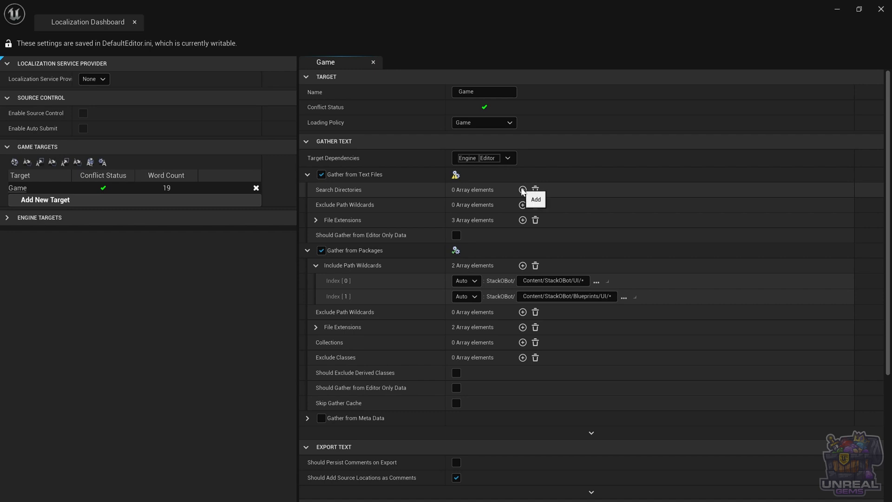
{"action": "mouse_move", "coordinate": [356, 219]}
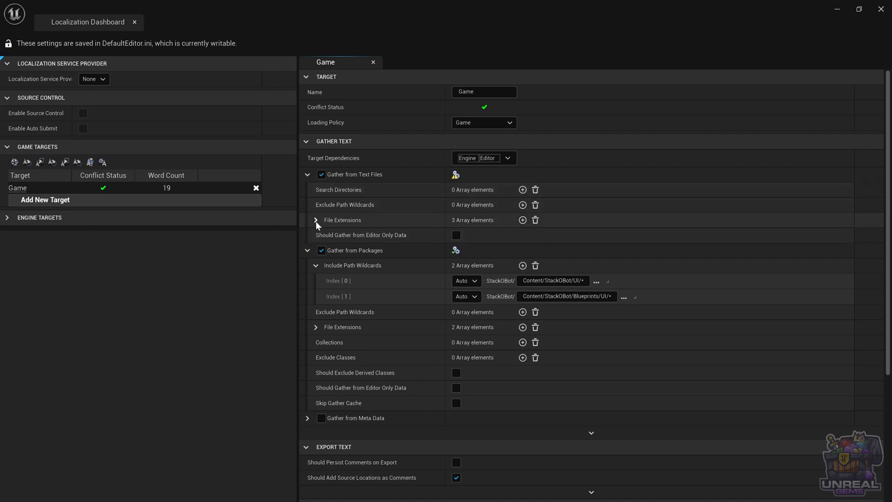
{"action": "left_click", "coordinate": [316, 220]}
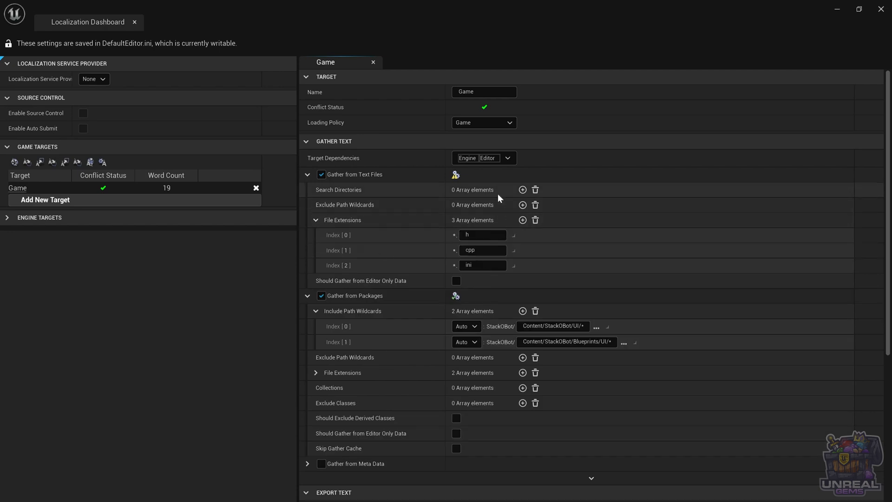
{"action": "mouse_move", "coordinate": [523, 190]}
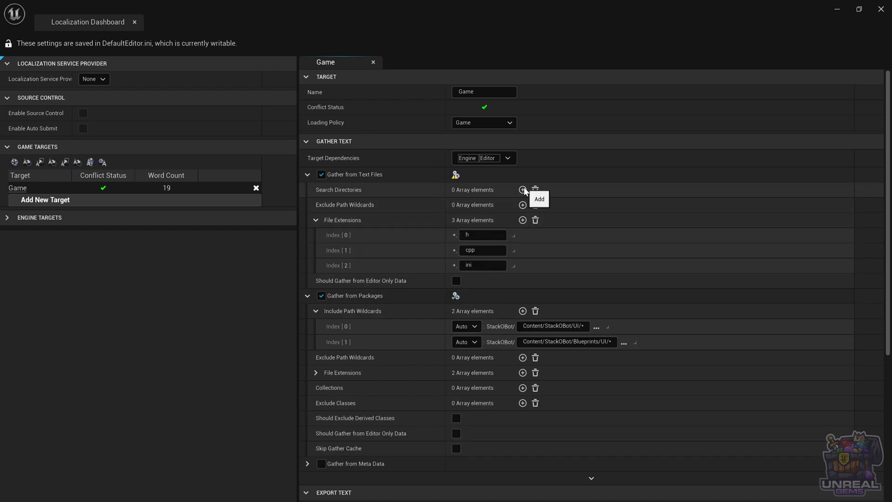
Add Source/StackOBot as a search directory for text-file gathering.
{"action": "left_click", "coordinate": [522, 190]}
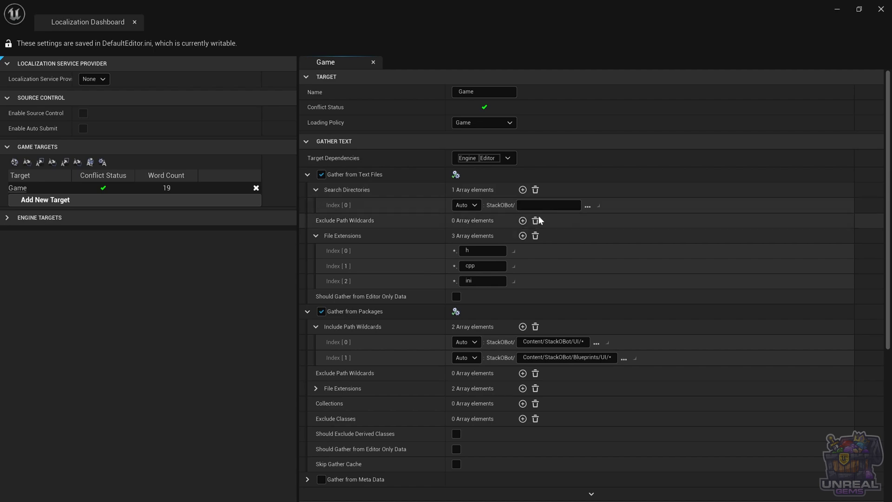
{"action": "left_click", "coordinate": [548, 204]}
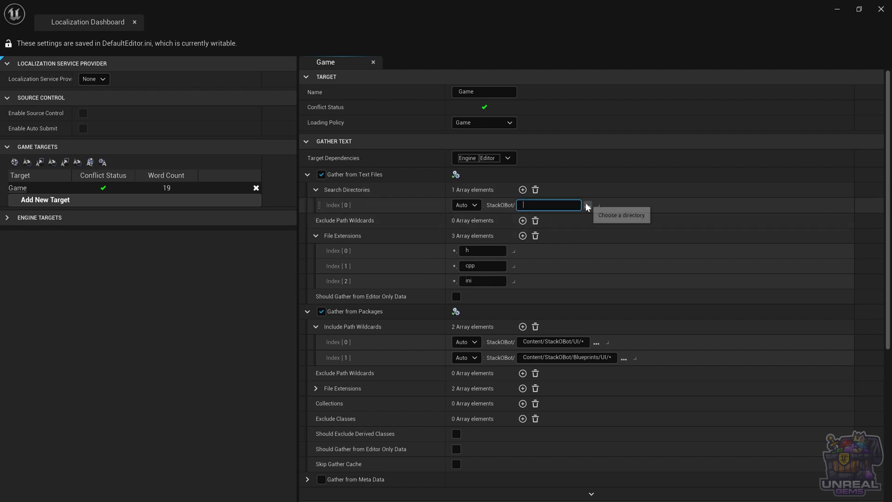
{"action": "left_click", "coordinate": [588, 205]}
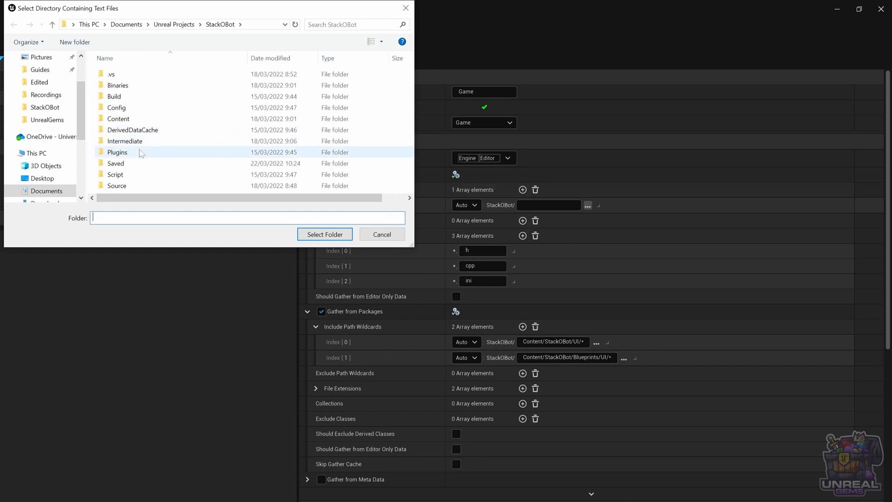
{"action": "double_click", "coordinate": [116, 185]}
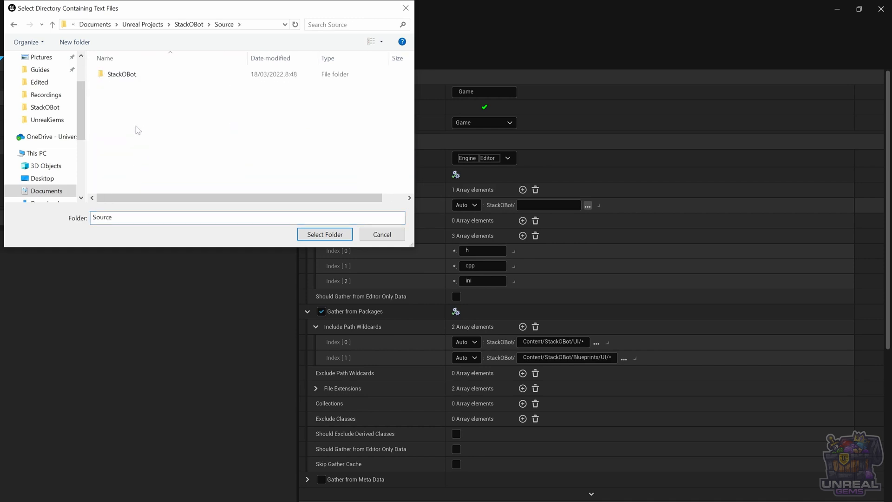
{"action": "double_click", "coordinate": [121, 74]}
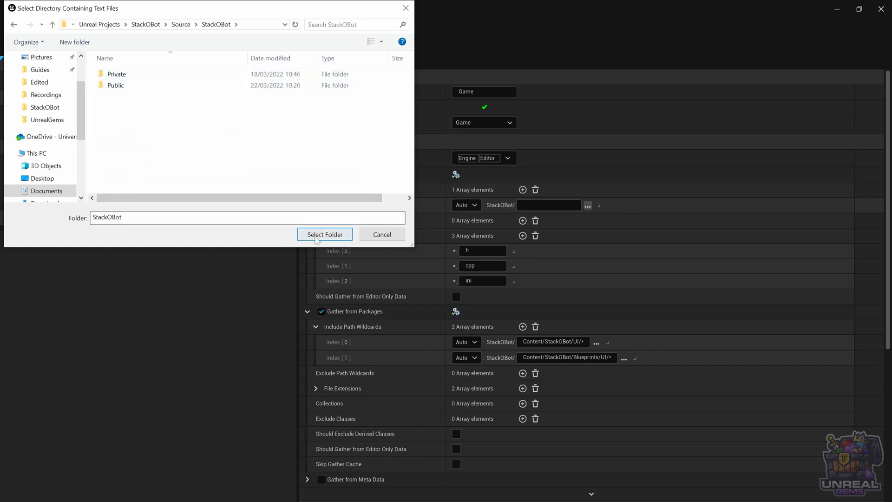
{"action": "left_click", "coordinate": [325, 234]}
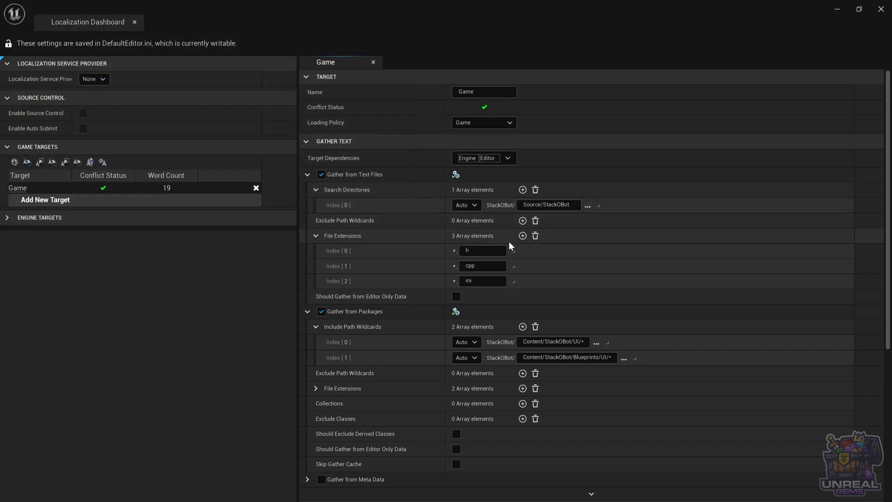
{"action": "scroll", "scroll_direction": "down", "scroll_amount": 3}
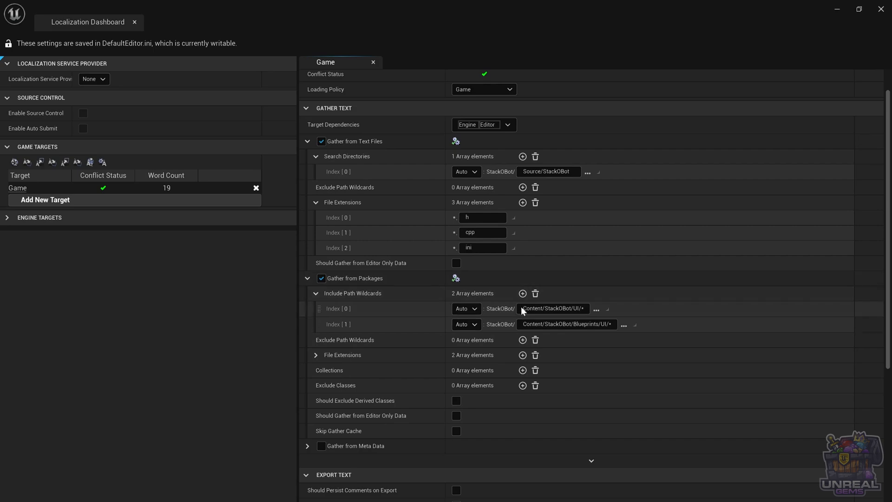
Add a third package path wildcard, Content/StackOBot/Blueprints/GameElements/*.
{"action": "left_click", "coordinate": [522, 292]}
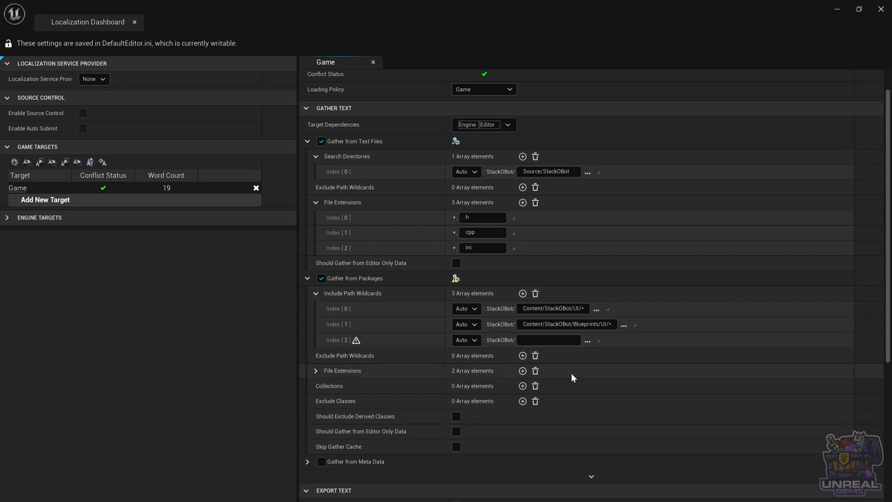
{"action": "left_click", "coordinate": [588, 340]}
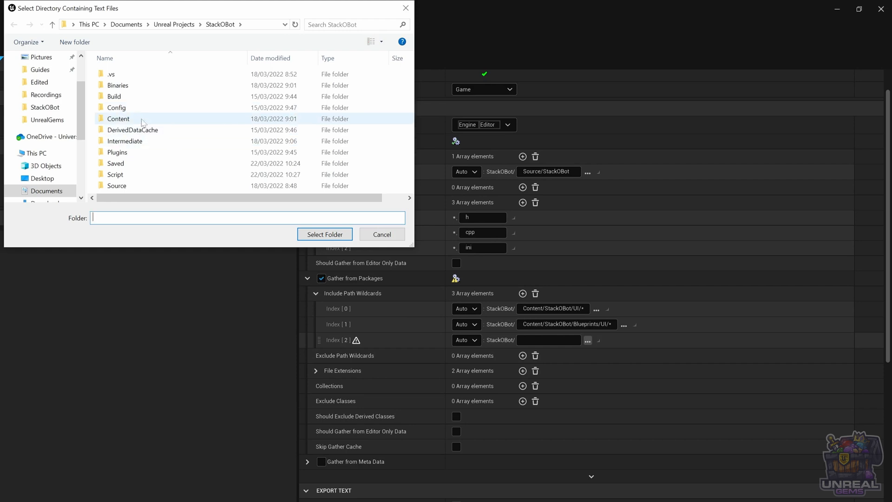
{"action": "double_click", "coordinate": [118, 119]}
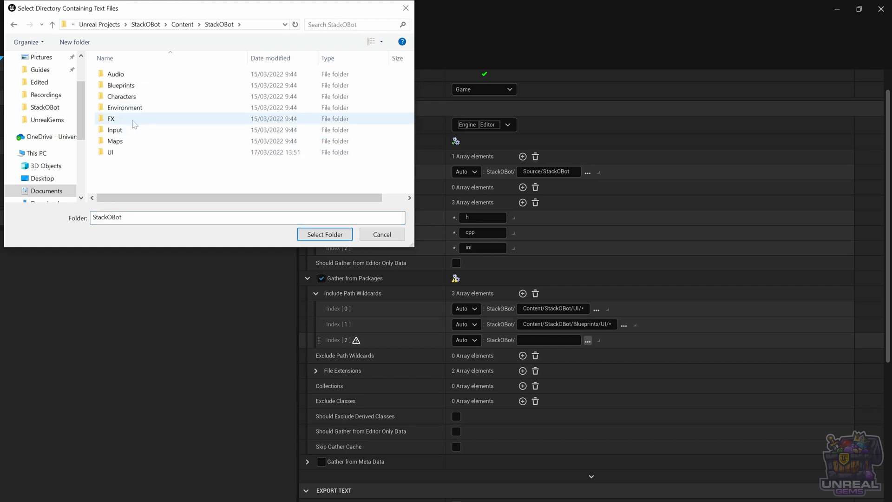
{"action": "double_click", "coordinate": [119, 84]}
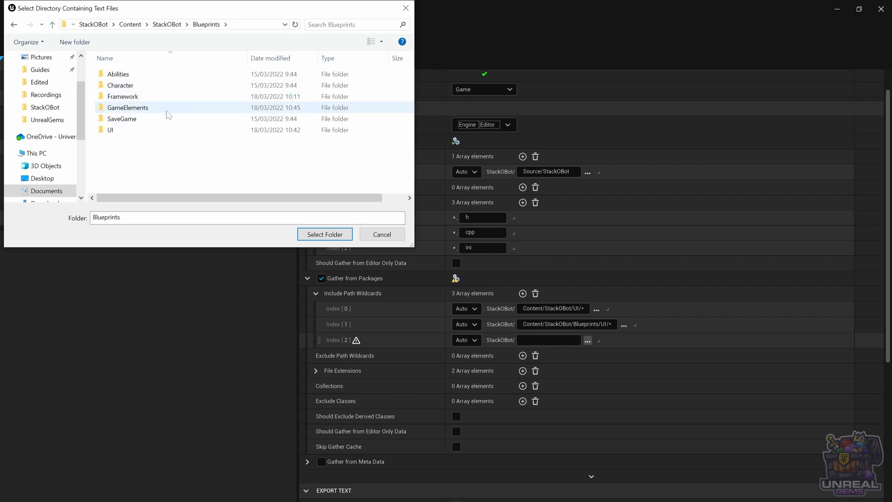
{"action": "left_click", "coordinate": [325, 234]}
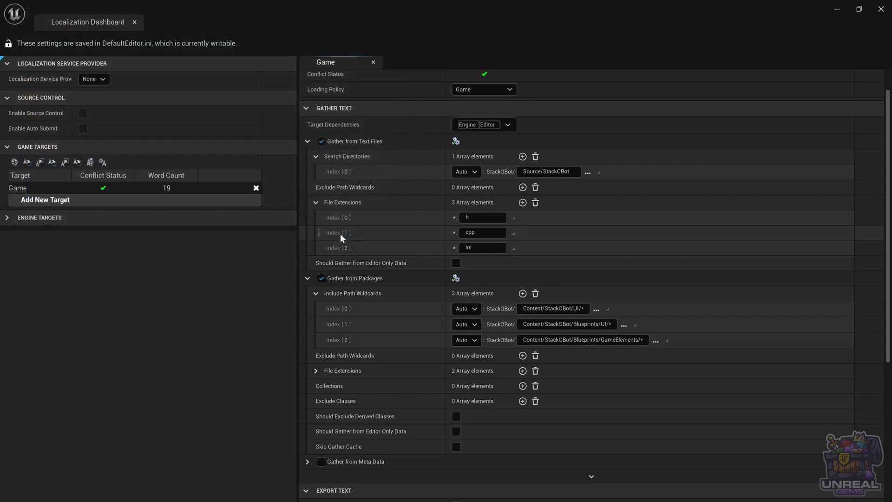
{"action": "scroll", "scroll_direction": "down", "scroll_amount": 3}
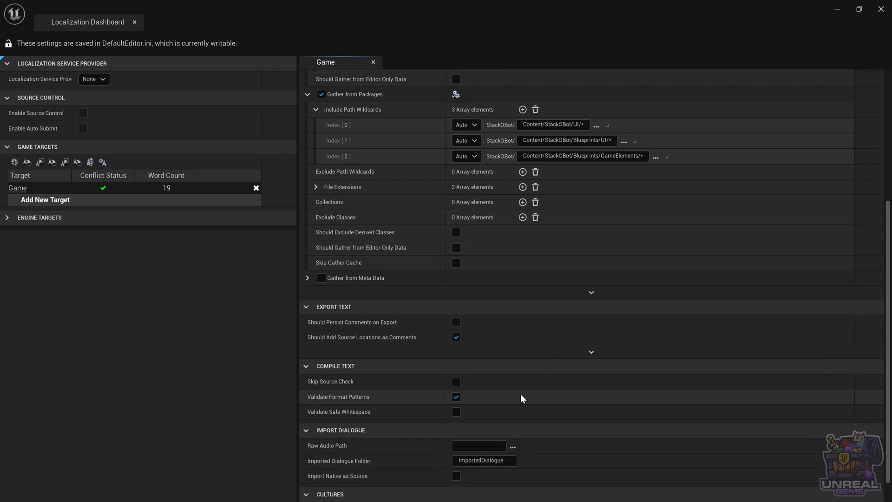
Gather text for the Game target, saving the unsaved orb assets first.
{"action": "left_click", "coordinate": [327, 432]}
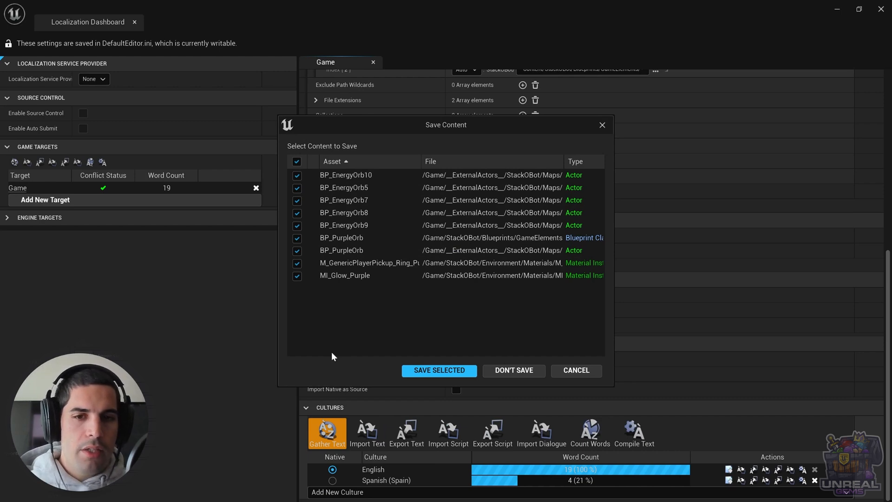
{"action": "left_click", "coordinate": [439, 370]}
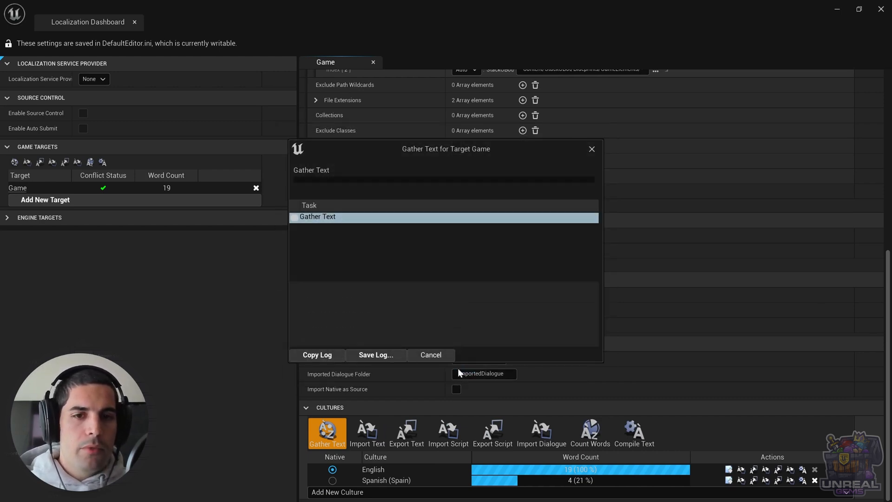
{"action": "mouse_move", "coordinate": [459, 374]}
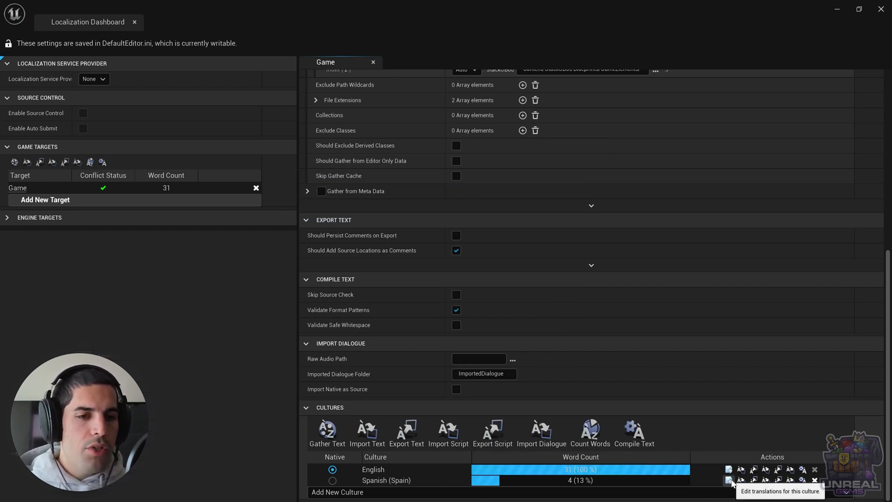
{"action": "mouse_move", "coordinate": [546, 437]}
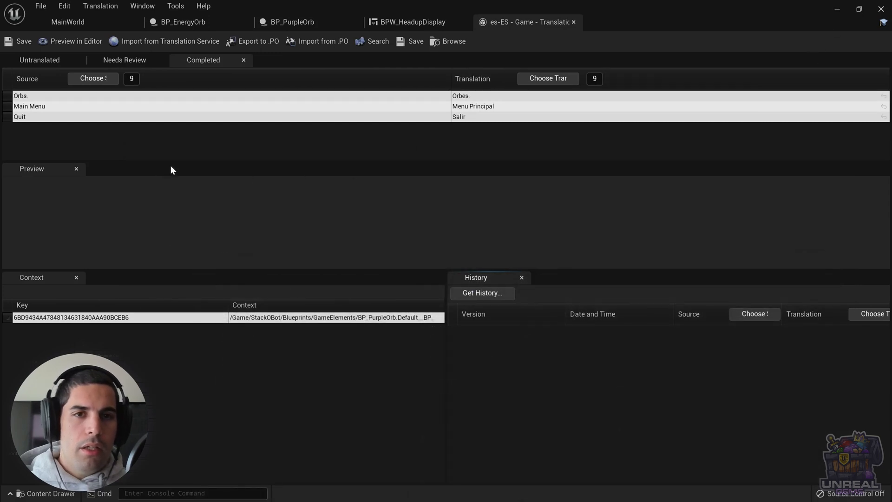
Translate the green orb message to "Has encontrado un orbe verde!" in the Untranslated list.
{"action": "left_click", "coordinate": [41, 59]}
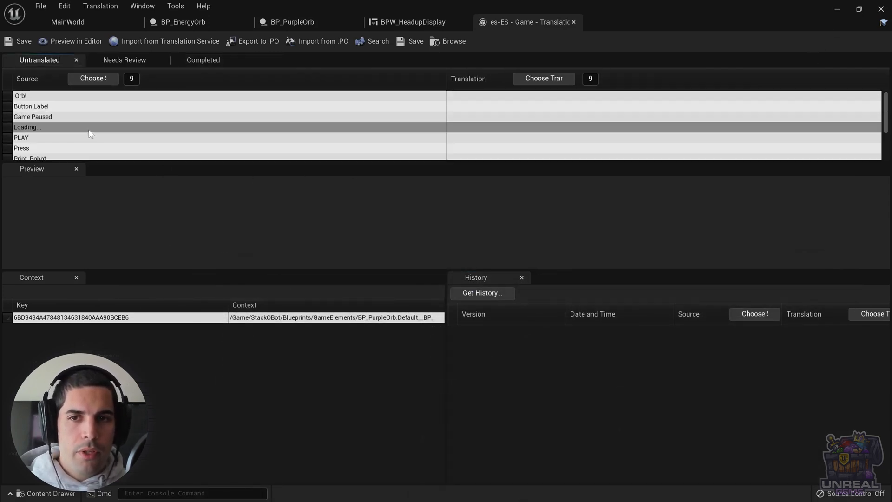
{"action": "scroll", "scroll_direction": "down", "scroll_amount": 3}
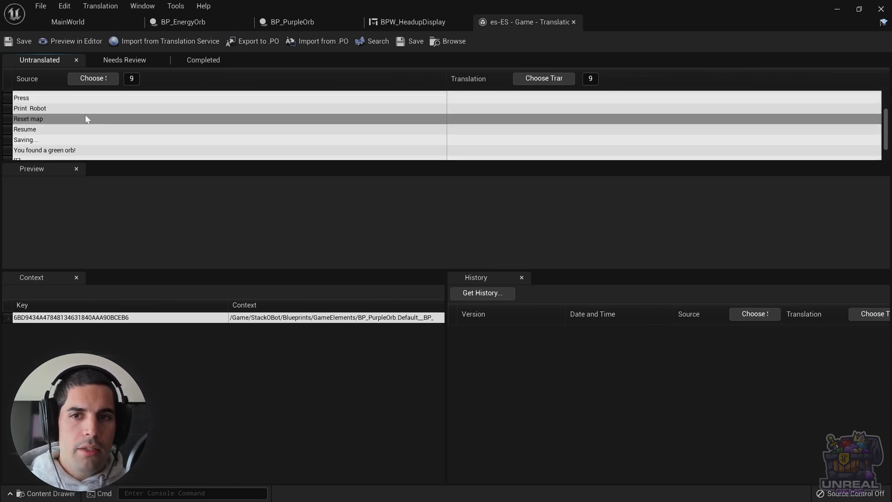
{"action": "left_click", "coordinate": [47, 134]}
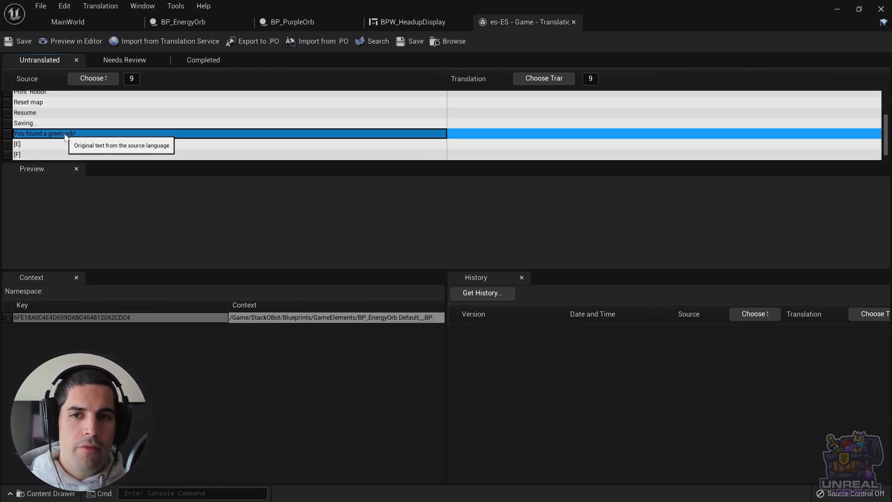
{"action": "mouse_move", "coordinate": [128, 127]}
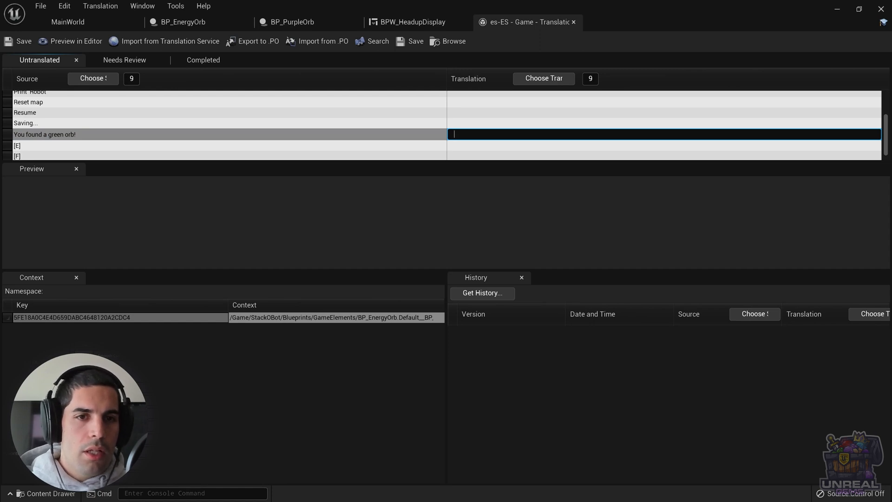
{"action": "type", "text": "Has encontrado un"}
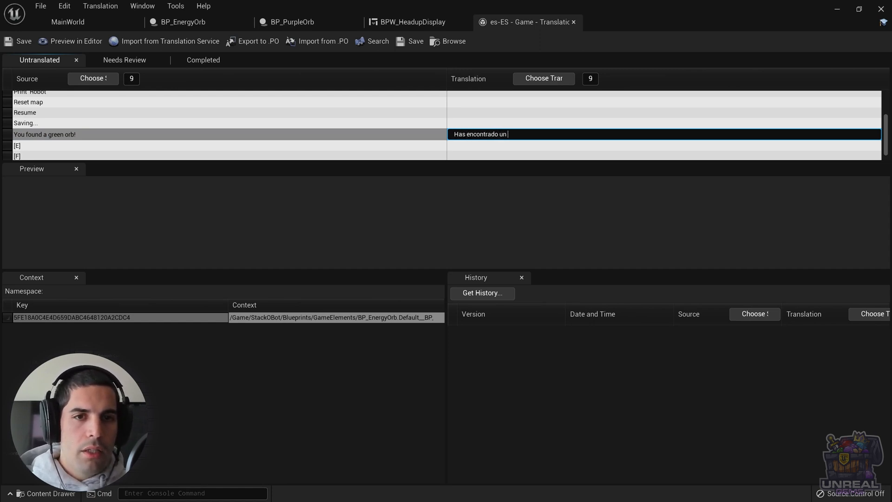
{"action": "type", "text": "orbe ve"}
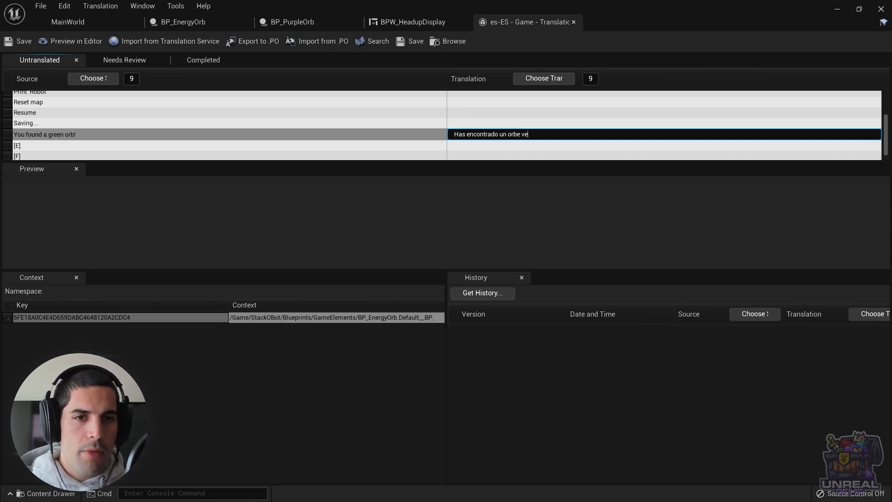
{"action": "key", "text": "Enter"}
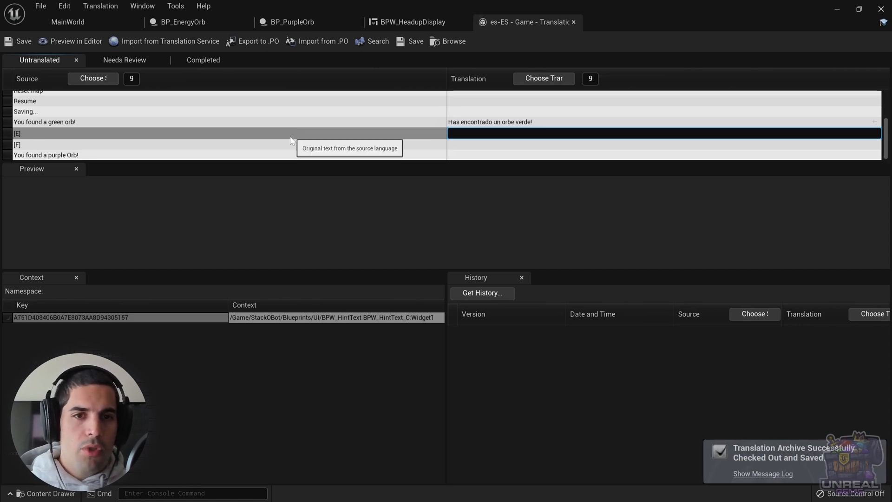
Translate the purple orb message to "Has encontrado una orbe lila!" and return to the dashboard.
{"action": "left_click", "coordinate": [45, 155]}
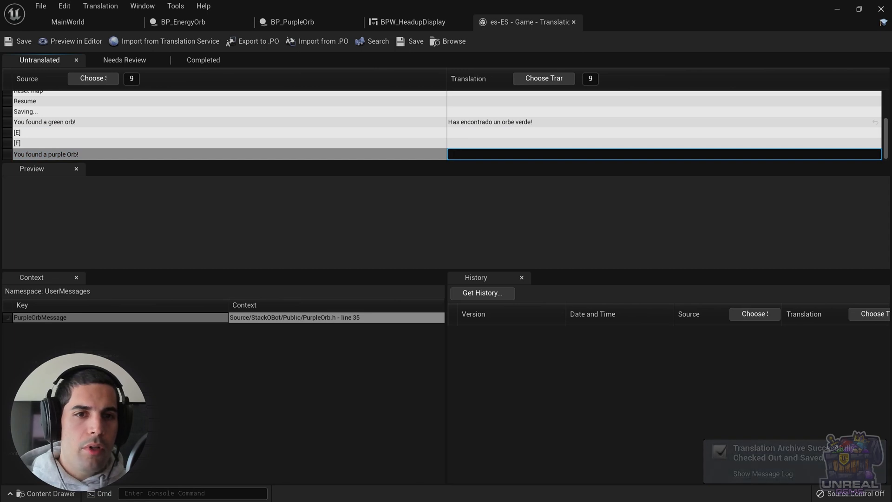
{"action": "type", "text": "Has encontr"}
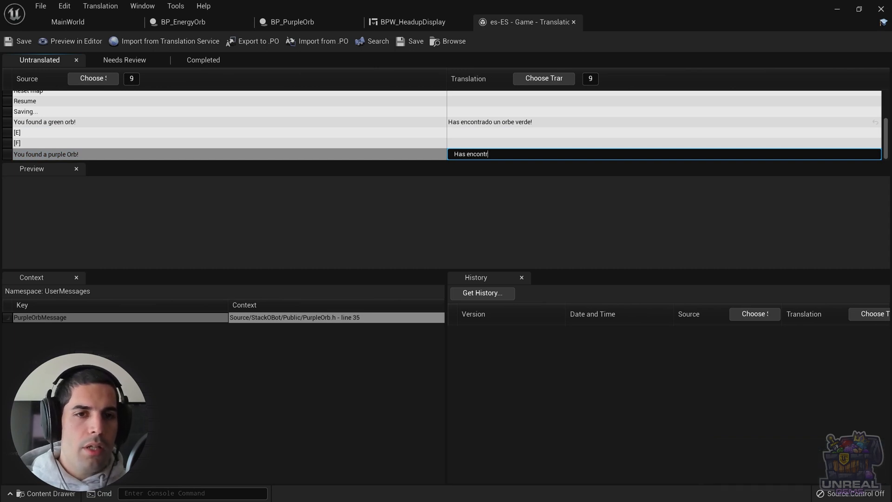
{"action": "type", "text": "ado una"}
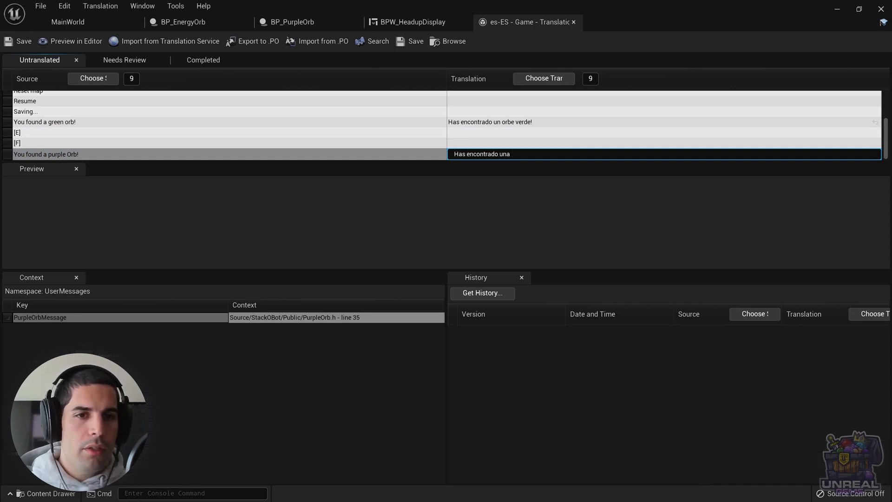
{"action": "type", "text": "orbe"}
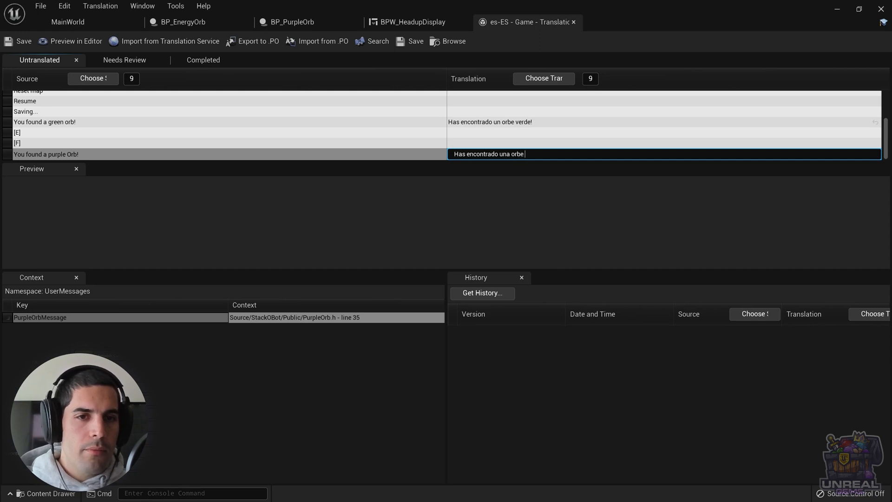
{"action": "type", "text": "lila"}
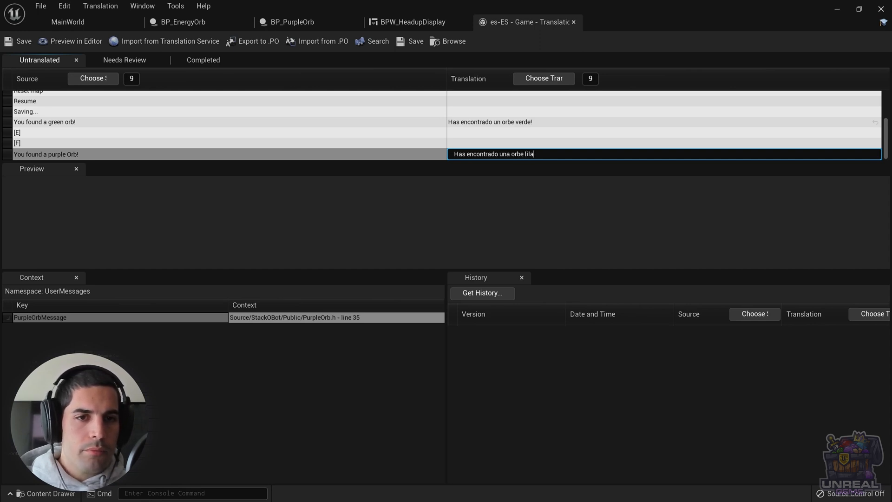
{"action": "type", "text": "!"}
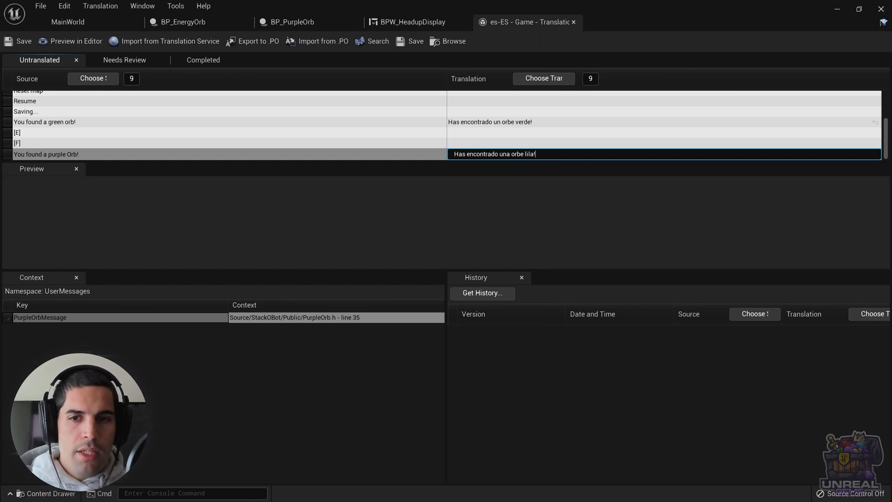
{"action": "left_click", "coordinate": [413, 42]}
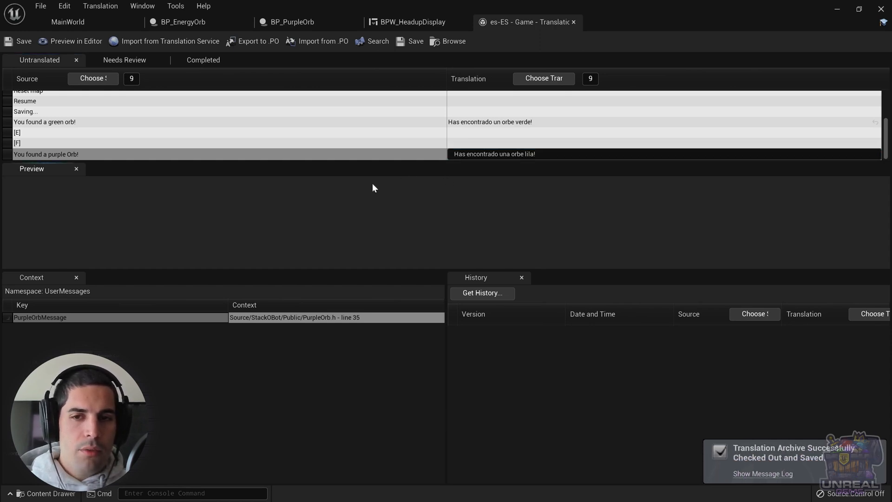
{"action": "mouse_move", "coordinate": [480, 38]}
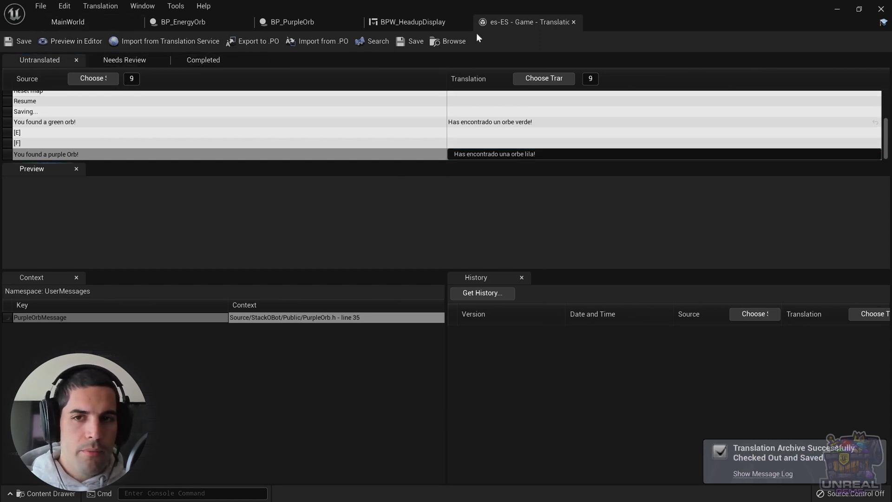
{"action": "left_click", "coordinate": [413, 22]}
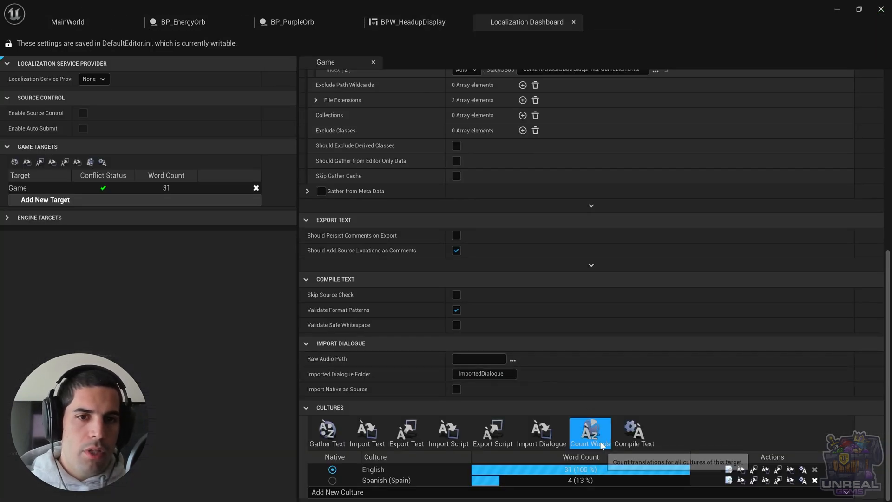
Recount words so Spanish shows 14 (45%), then compile the Game target's translations.
{"action": "left_click", "coordinate": [591, 432]}
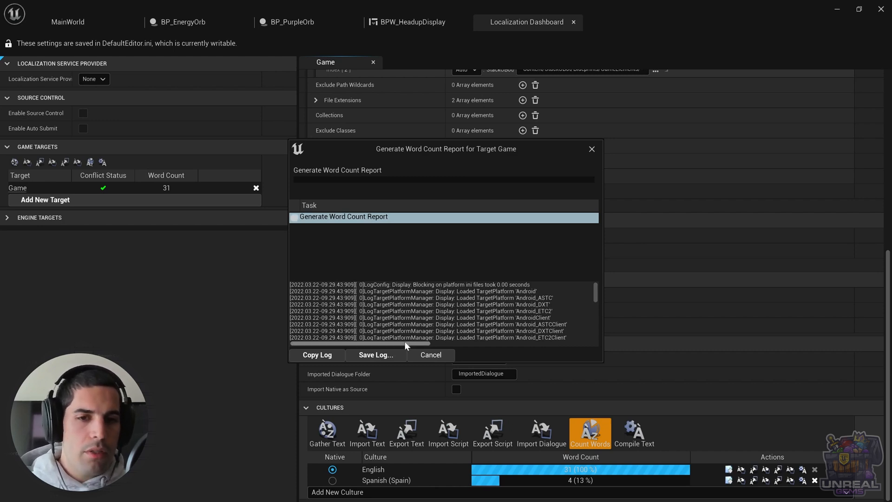
{"action": "left_click", "coordinate": [432, 355]}
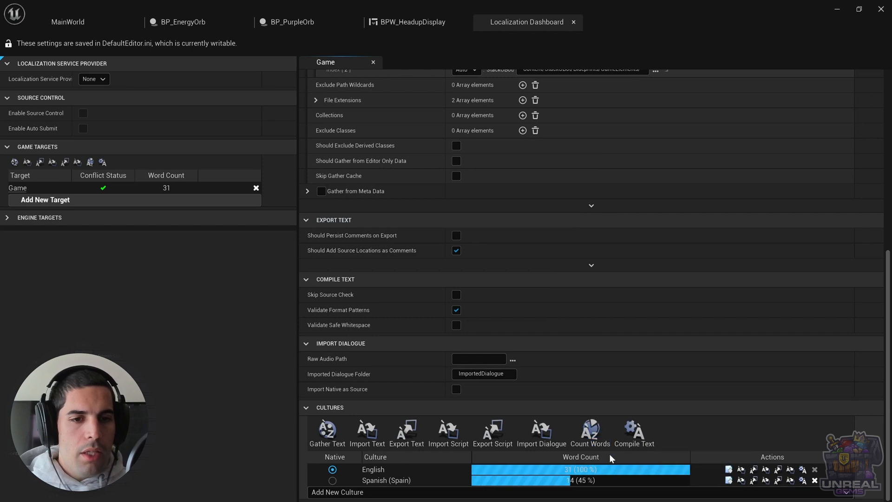
{"action": "left_click", "coordinate": [634, 431]}
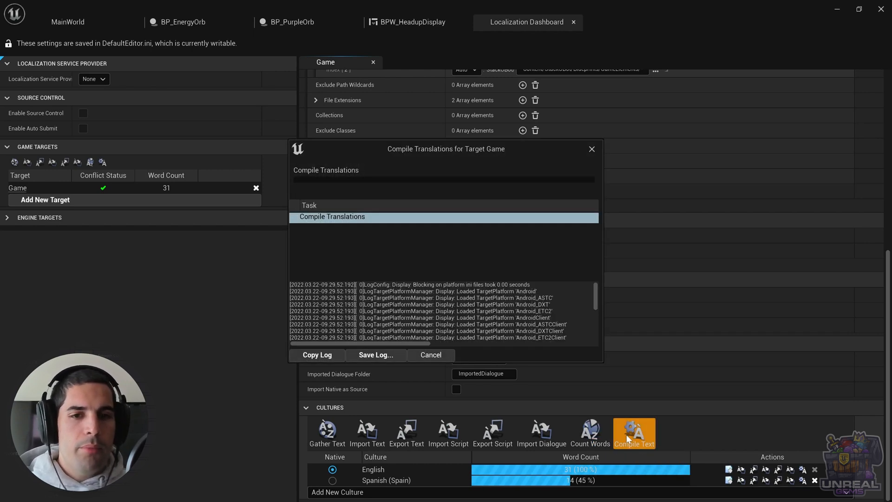
{"action": "mouse_move", "coordinate": [626, 392]}
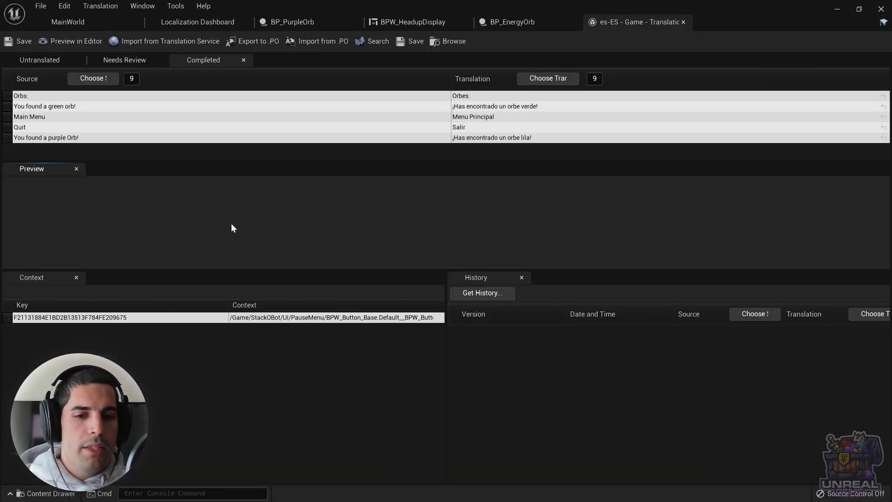
{"action": "mouse_move", "coordinate": [134, 138]}
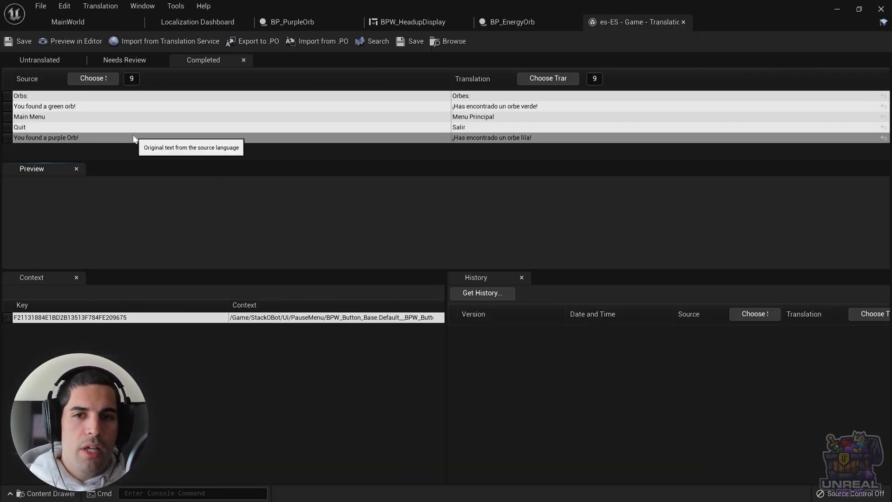
{"action": "left_click", "coordinate": [45, 106]}
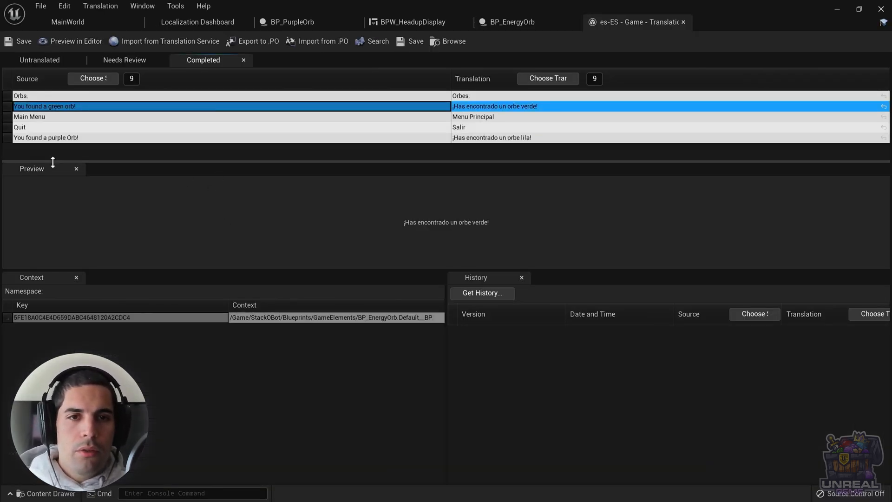
{"action": "mouse_move", "coordinate": [55, 127]}
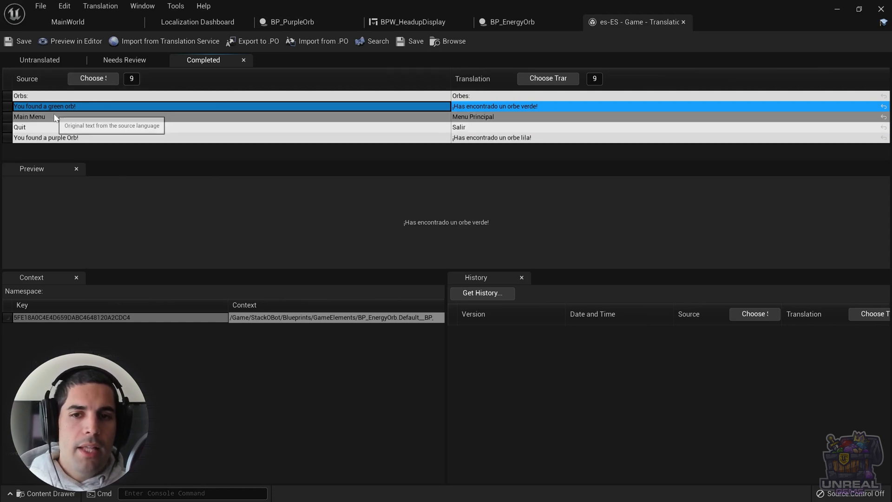
{"action": "mouse_move", "coordinate": [63, 113]}
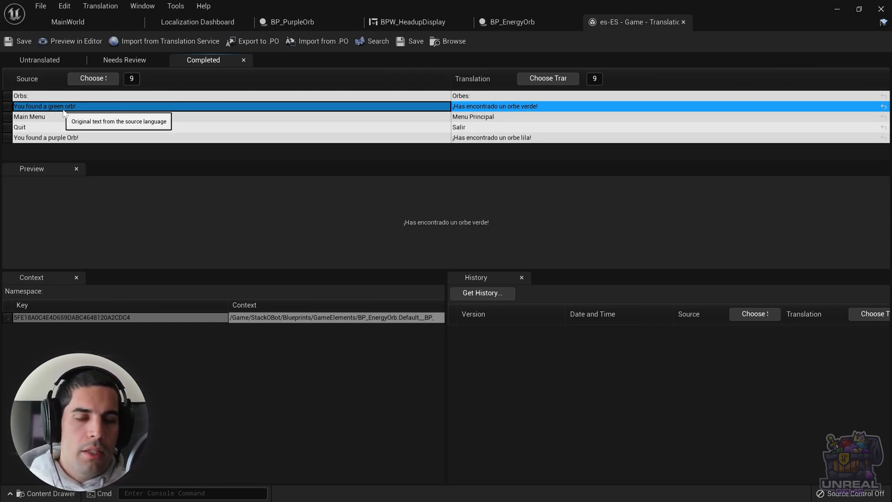
{"action": "mouse_move", "coordinate": [56, 302]}
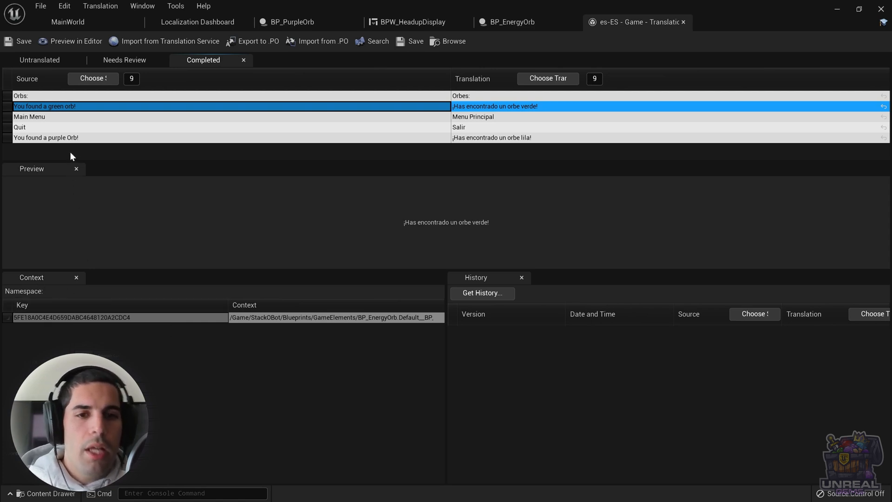
{"action": "left_click", "coordinate": [47, 138]}
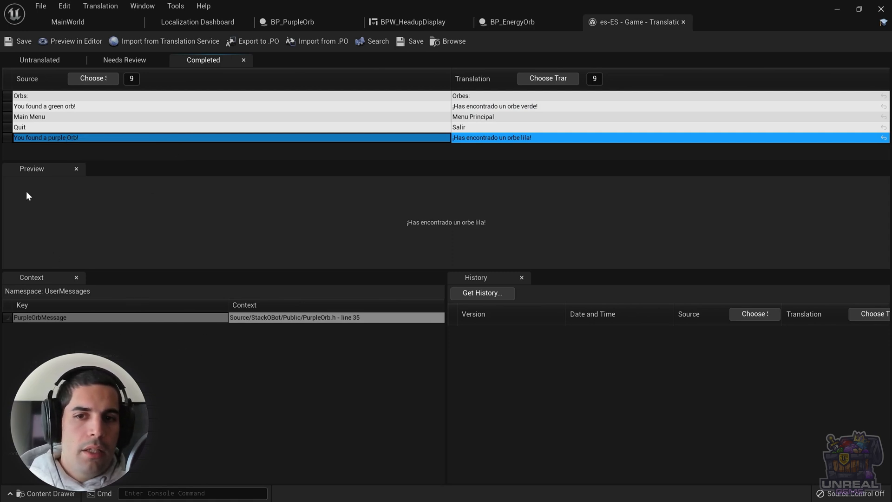
{"action": "mouse_move", "coordinate": [282, 176]}
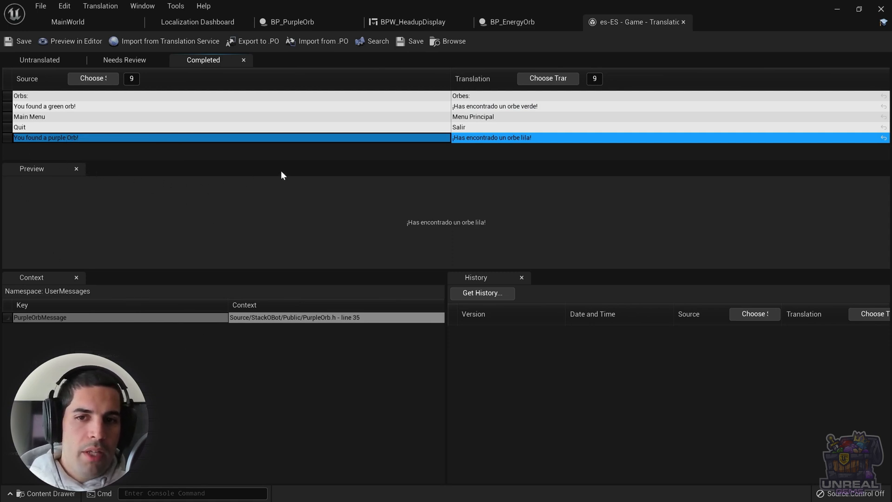
{"action": "mouse_move", "coordinate": [487, 137]}
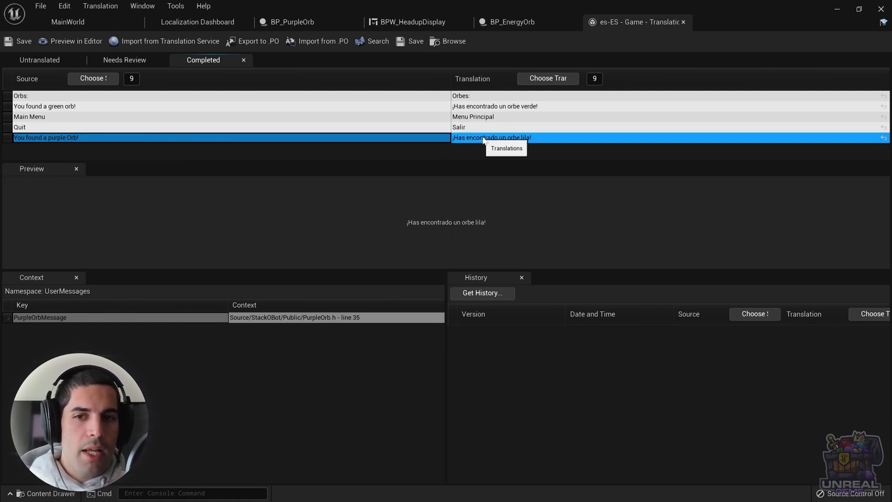
{"action": "mouse_move", "coordinate": [169, 285]}
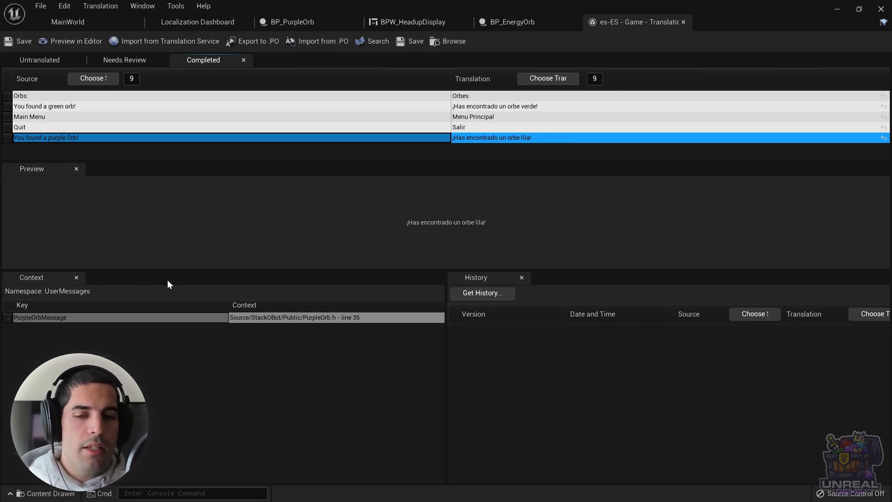
{"action": "mouse_move", "coordinate": [89, 297]}
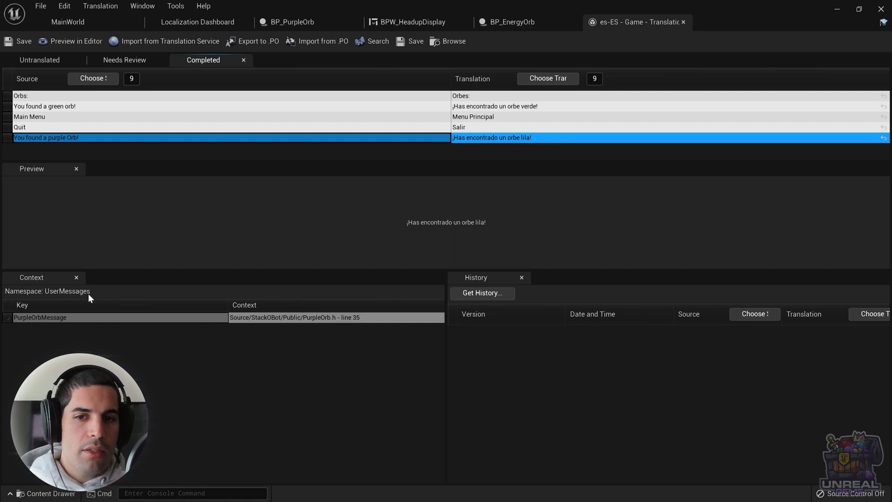
{"action": "mouse_move", "coordinate": [61, 319]}
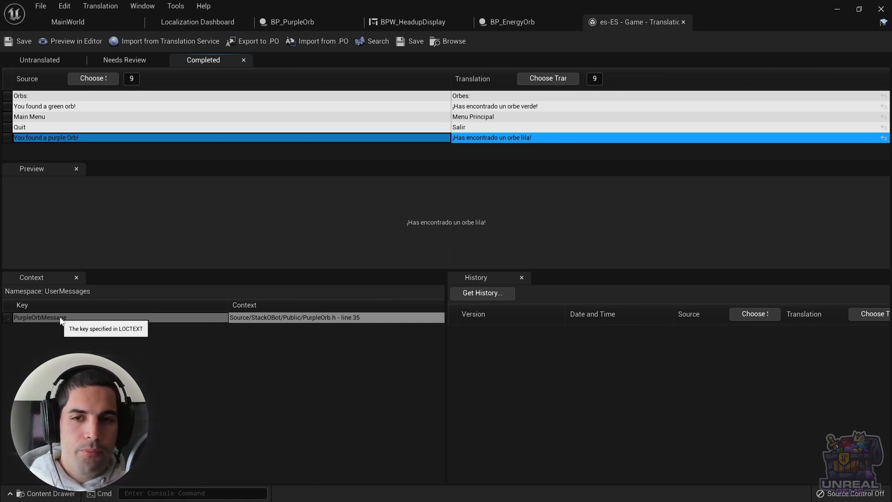
{"action": "mouse_move", "coordinate": [182, 355]}
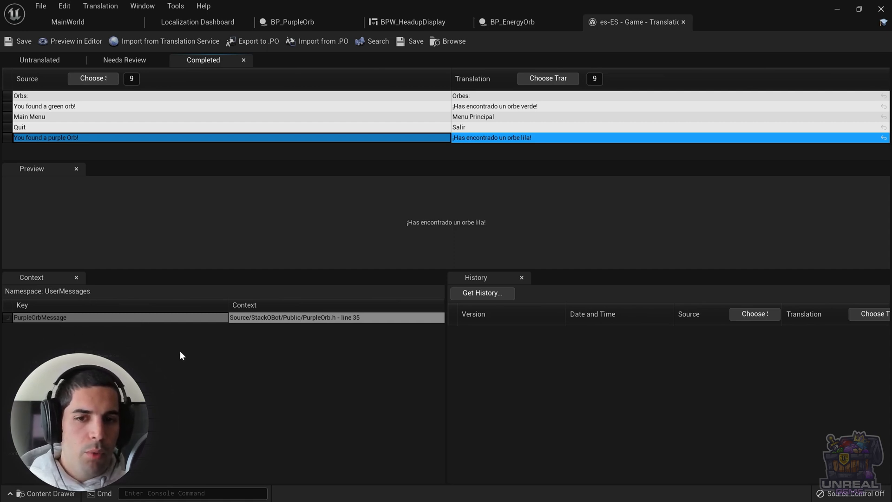
Review the BPW_HeadupDisplay widget's Designer and user-message Graph logic.
{"action": "left_click", "coordinate": [70, 22]}
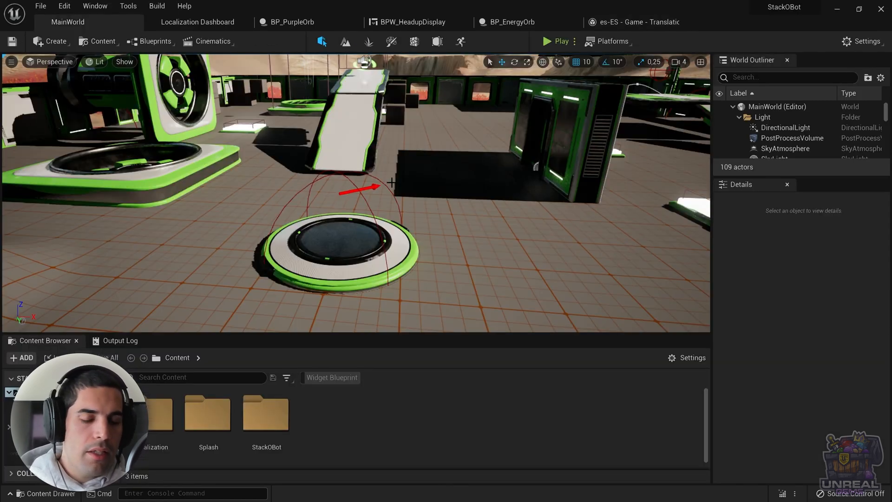
{"action": "mouse_move", "coordinate": [387, 22]}
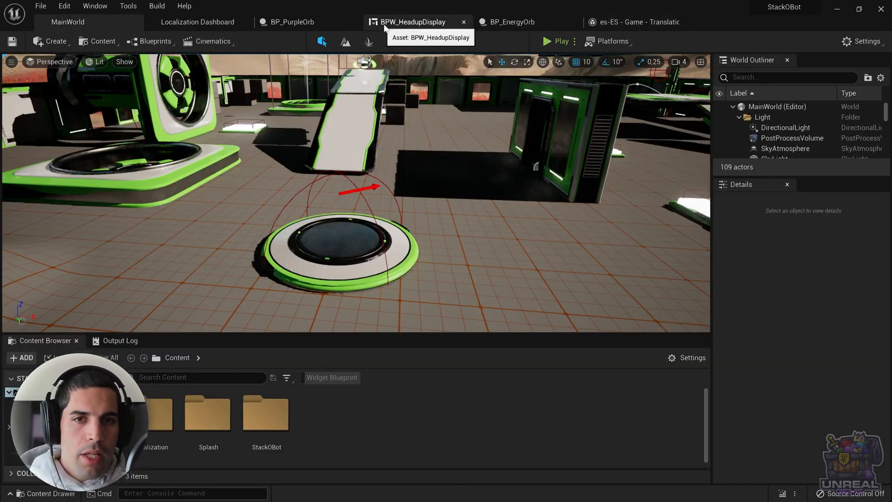
{"action": "left_click", "coordinate": [409, 22]}
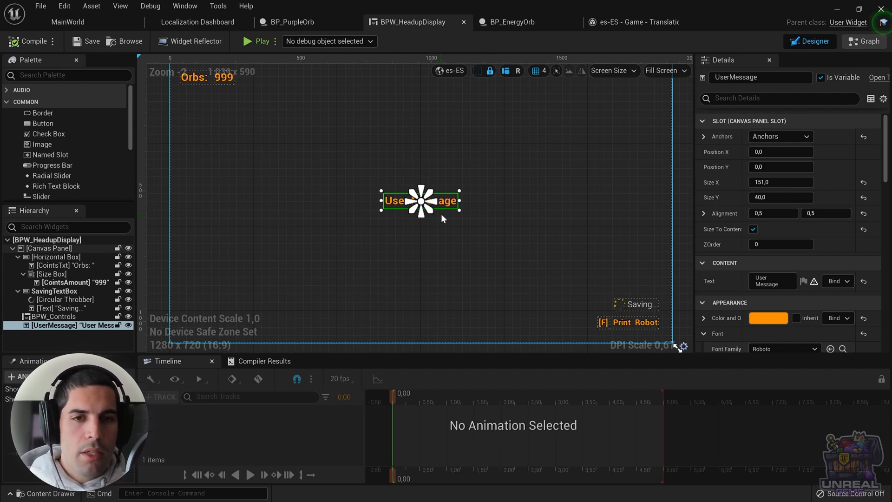
{"action": "mouse_move", "coordinate": [369, 187]}
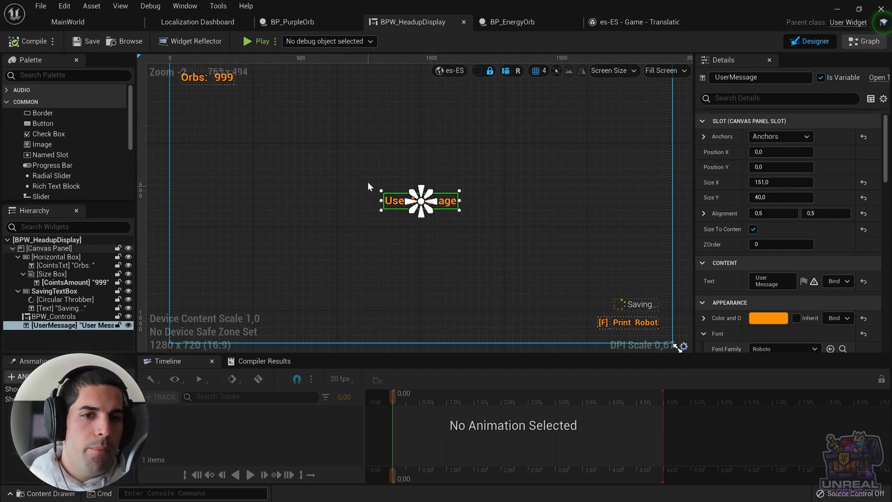
{"action": "left_click", "coordinate": [869, 42]}
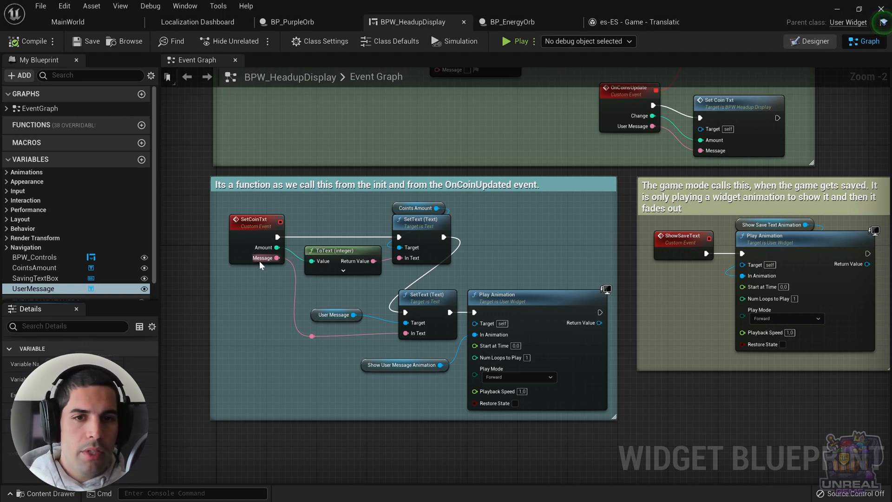
{"action": "mouse_move", "coordinate": [250, 219]}
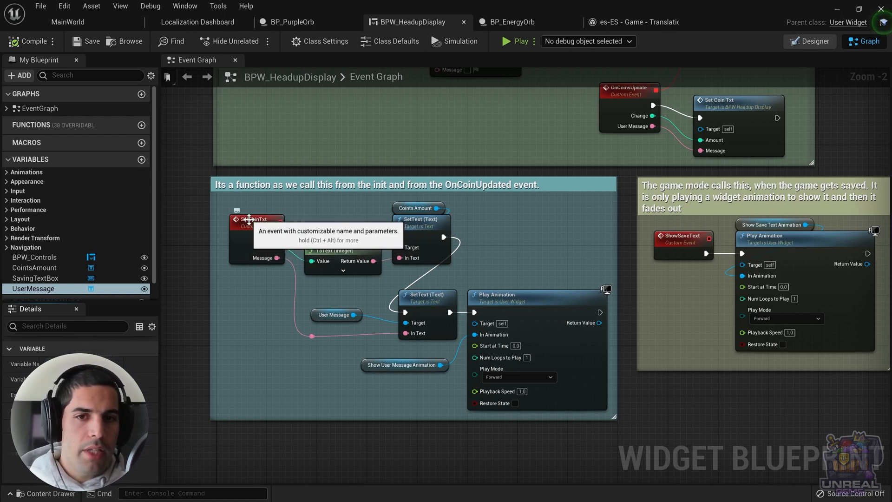
{"action": "mouse_move", "coordinate": [311, 215]}
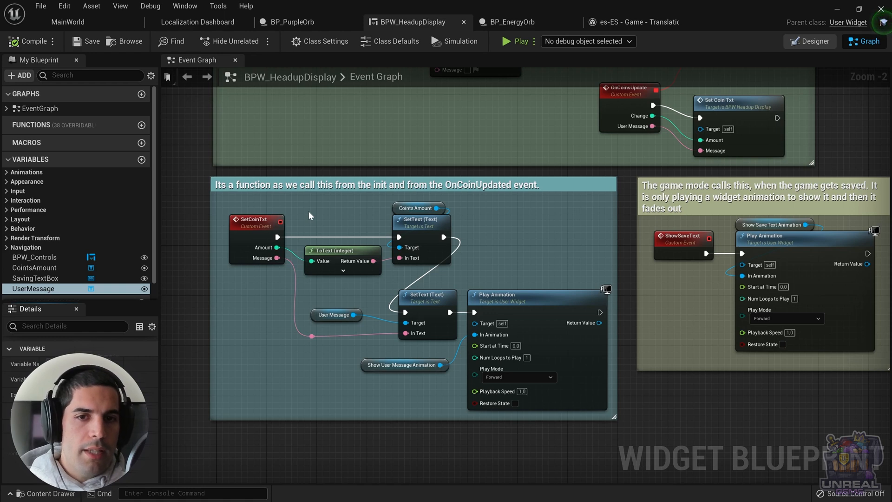
{"action": "mouse_move", "coordinate": [264, 203]}
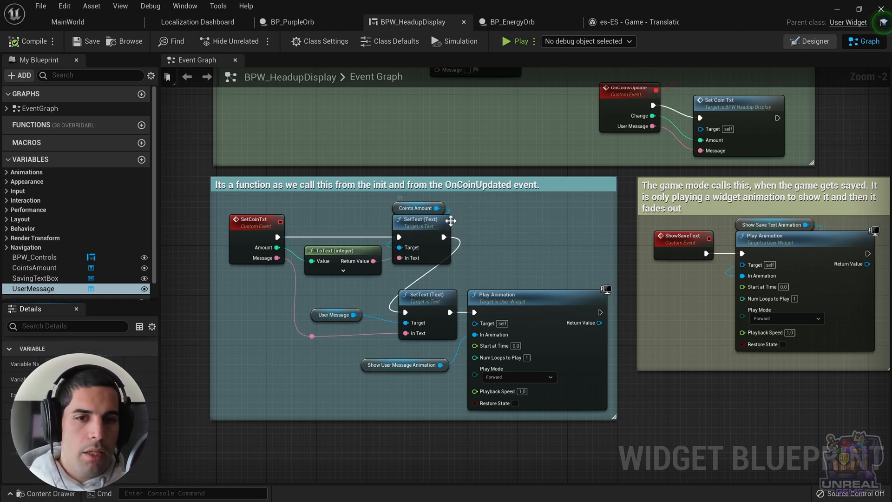
{"action": "mouse_move", "coordinate": [429, 304]}
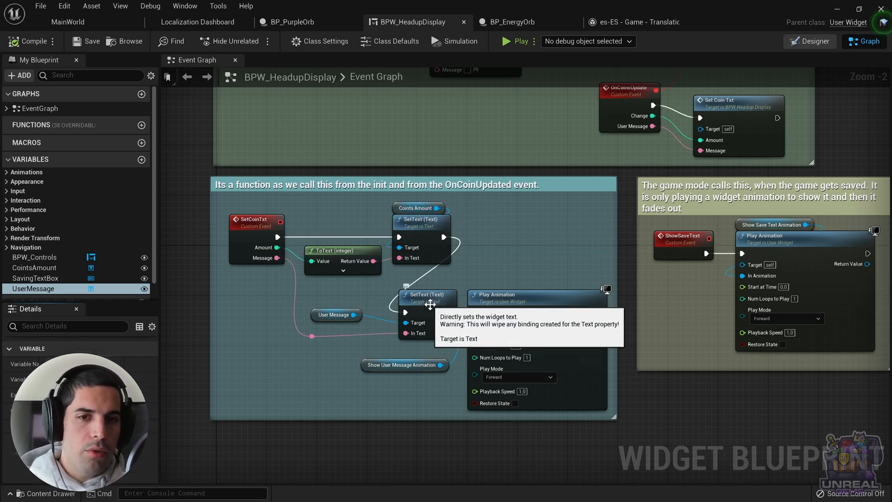
{"action": "mouse_move", "coordinate": [402, 304]}
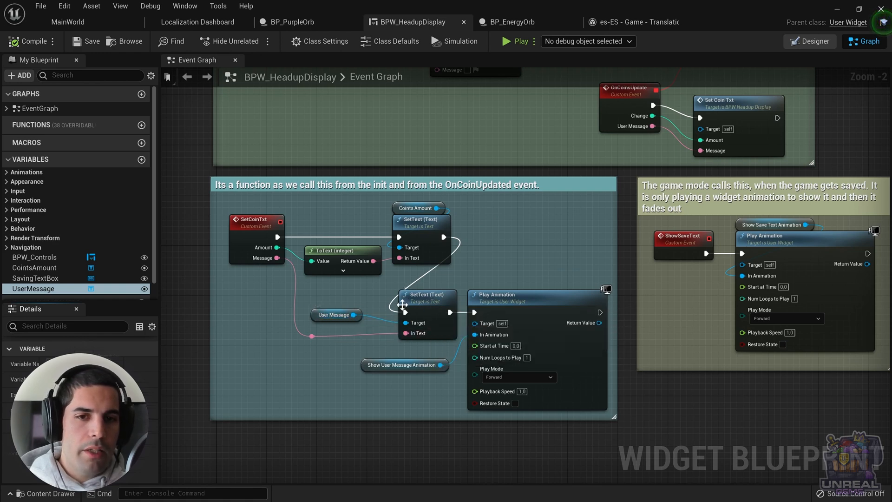
{"action": "mouse_move", "coordinate": [419, 339]}
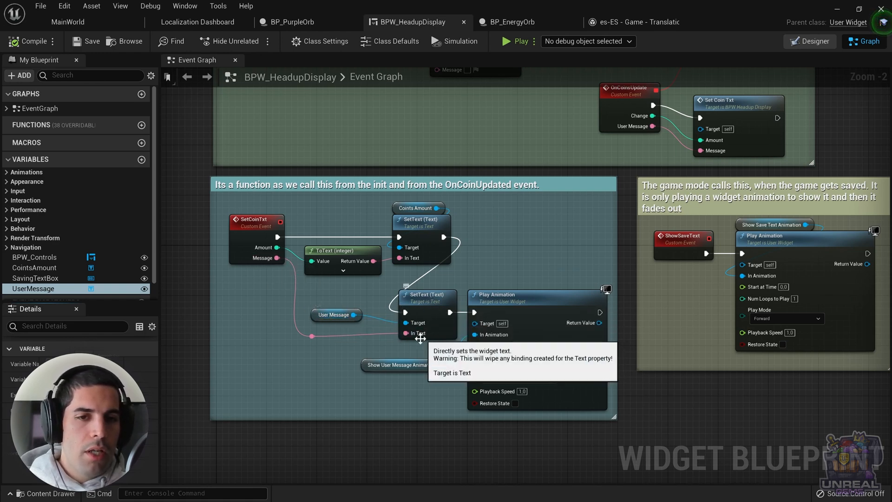
{"action": "mouse_move", "coordinate": [362, 309]}
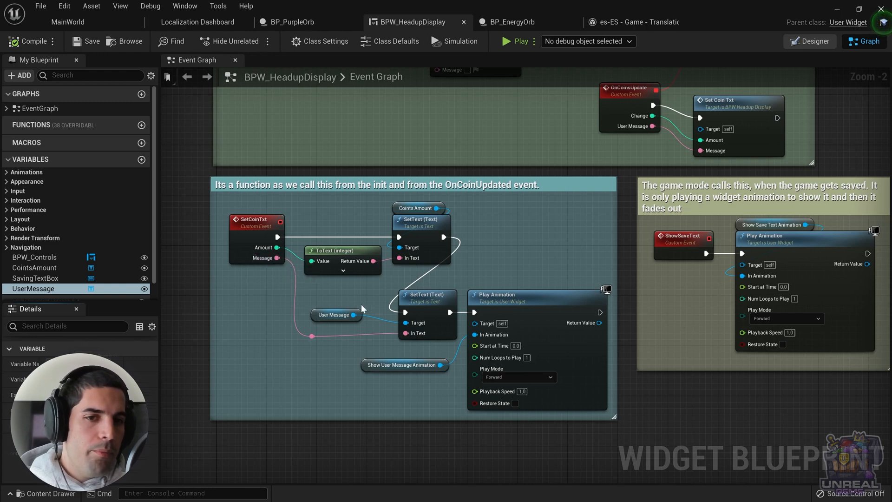
{"action": "mouse_move", "coordinate": [475, 301]}
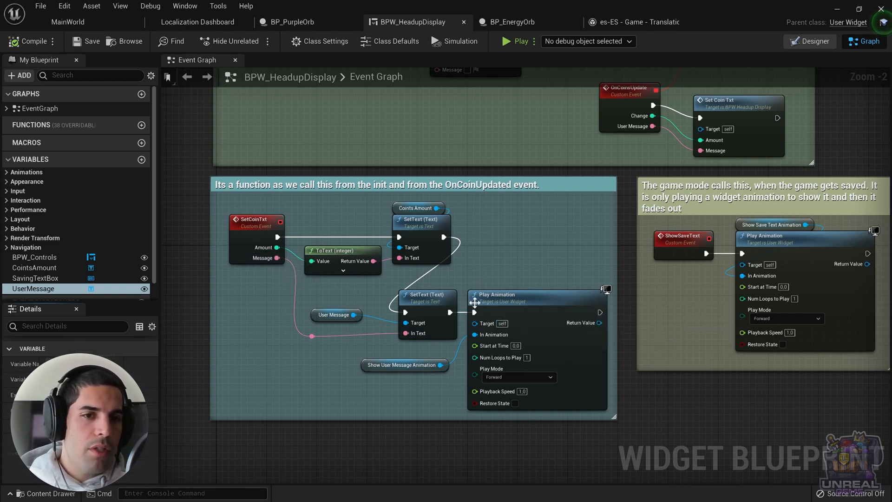
{"action": "mouse_move", "coordinate": [475, 262]}
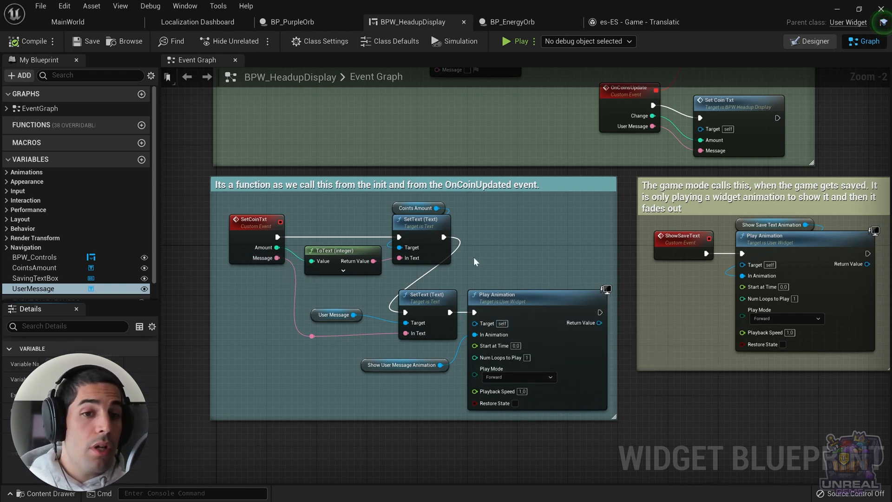
Return to the MainWorld level and start a play-in-editor session.
{"action": "left_click", "coordinate": [66, 22]}
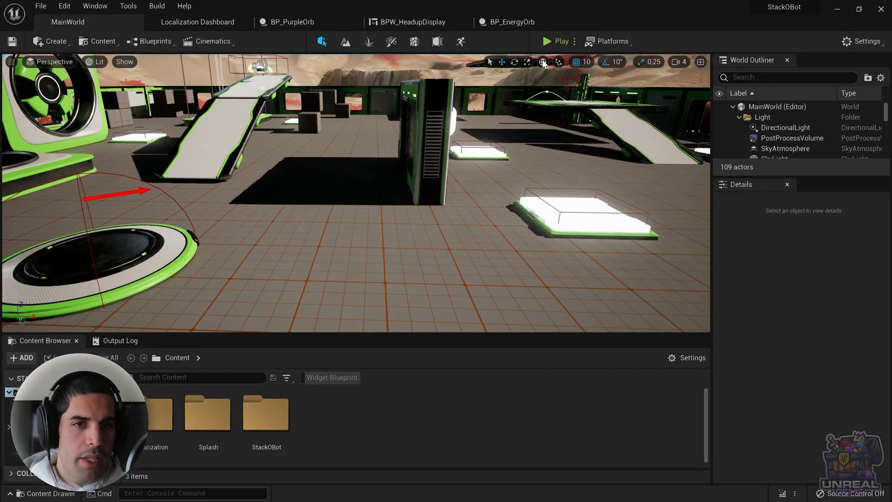
{"action": "left_click", "coordinate": [547, 41]}
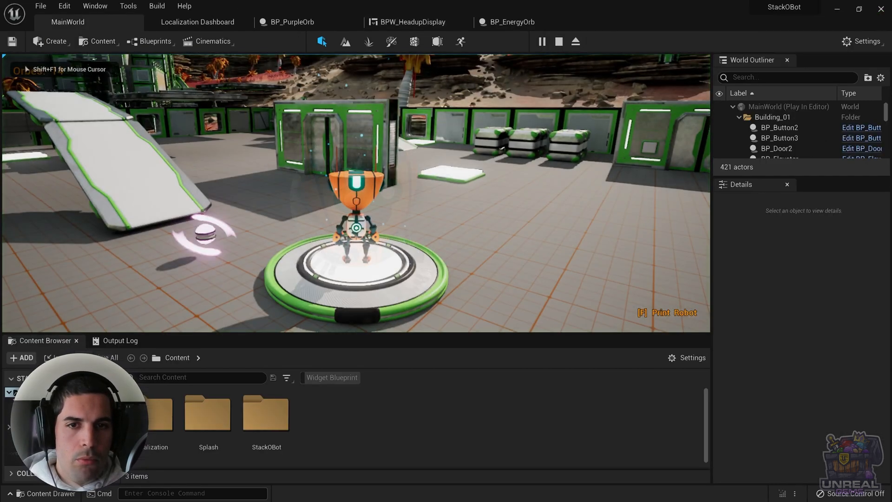